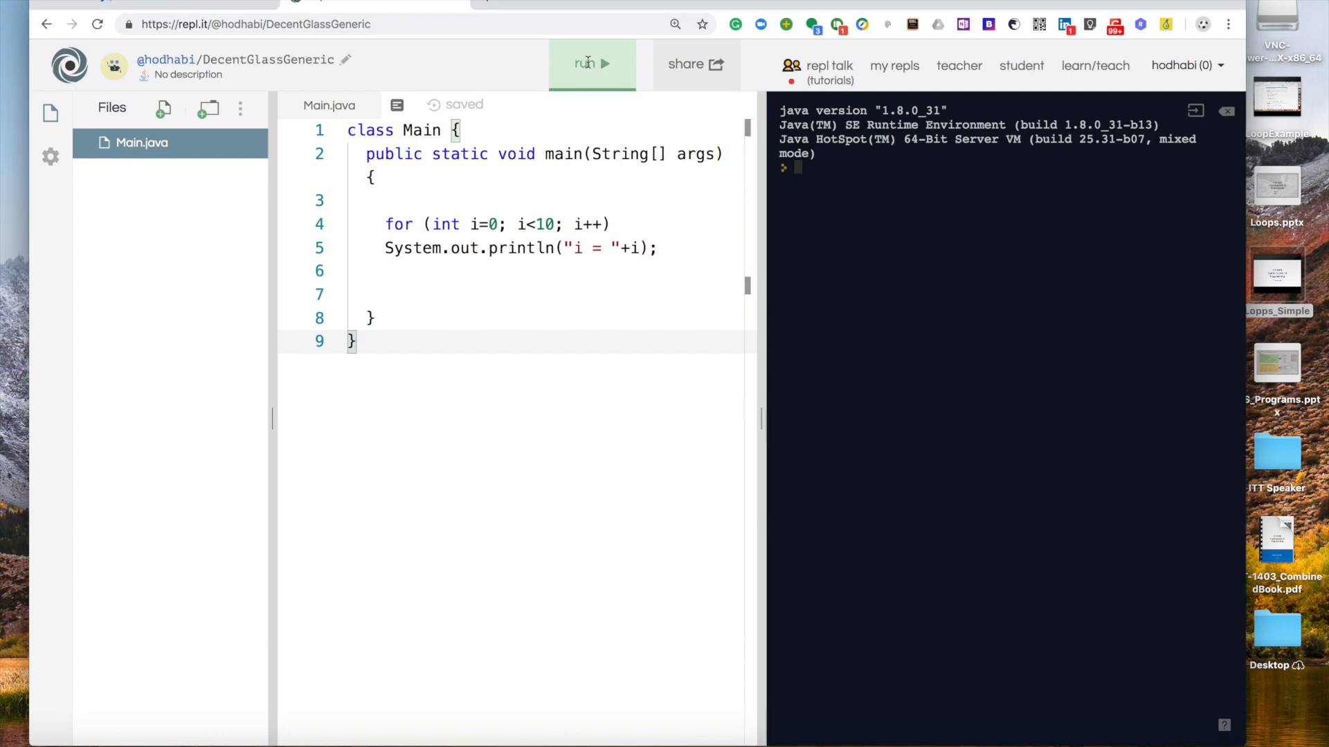
{"action": "mouse_move", "coordinate": [589, 76]}
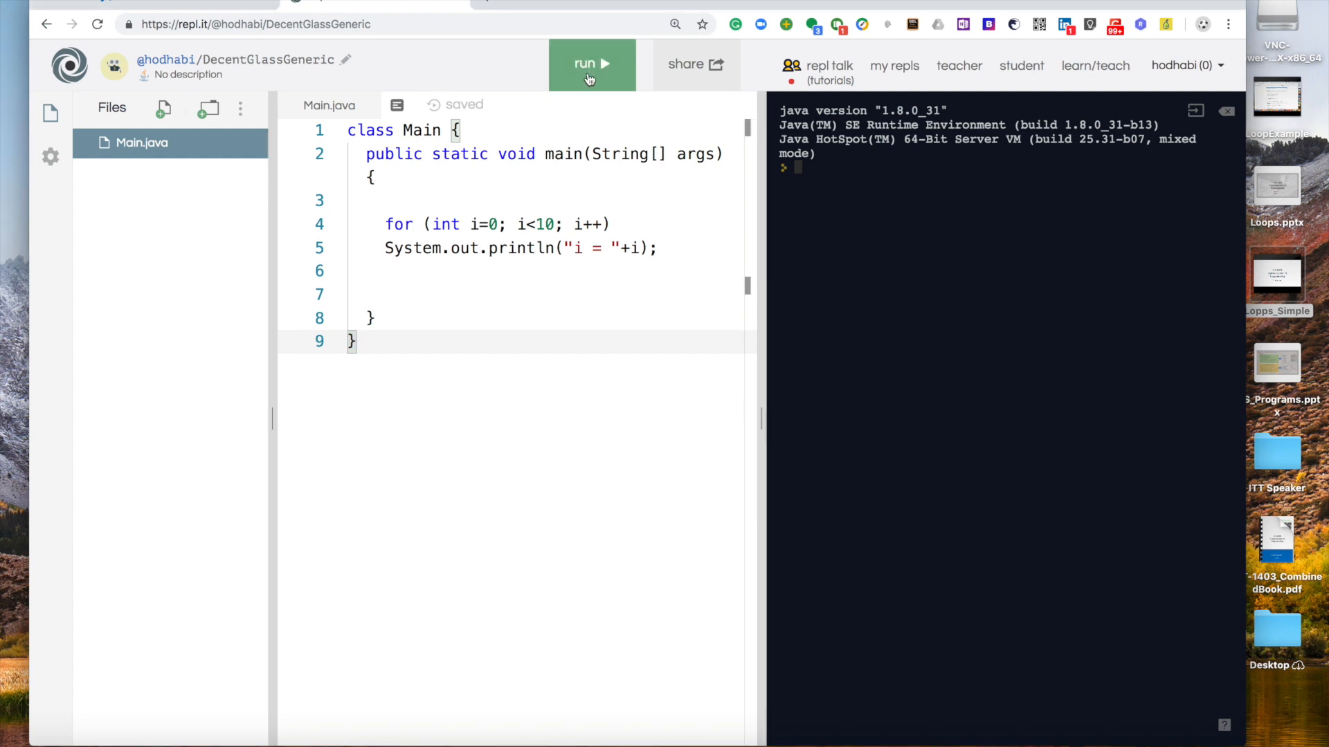
Run Main.java so the console prints i = 0 through i = 9
{"action": "left_click", "coordinate": [592, 64]}
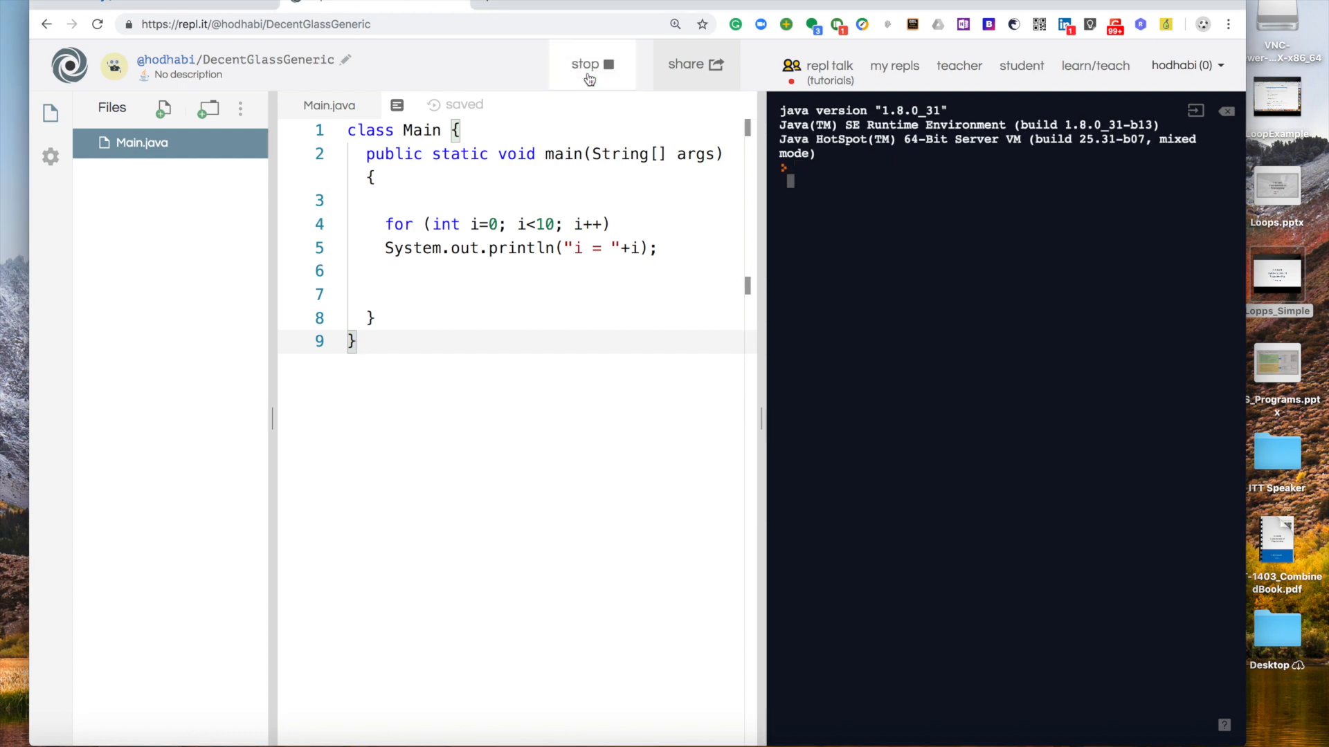
{"action": "left_click", "coordinate": [592, 65]}
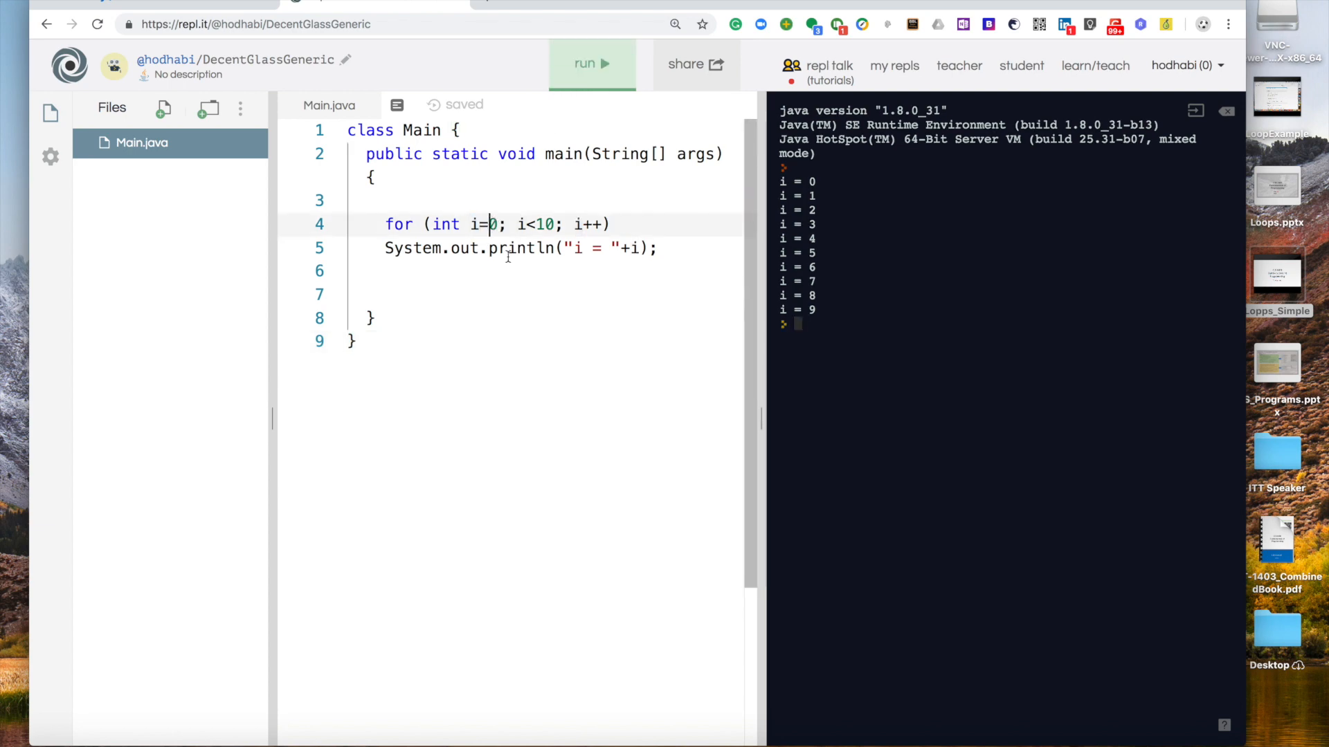
Rewrite the loop header as for (int i=10; i>0; i--) to count down
{"action": "type", "text": "1"}
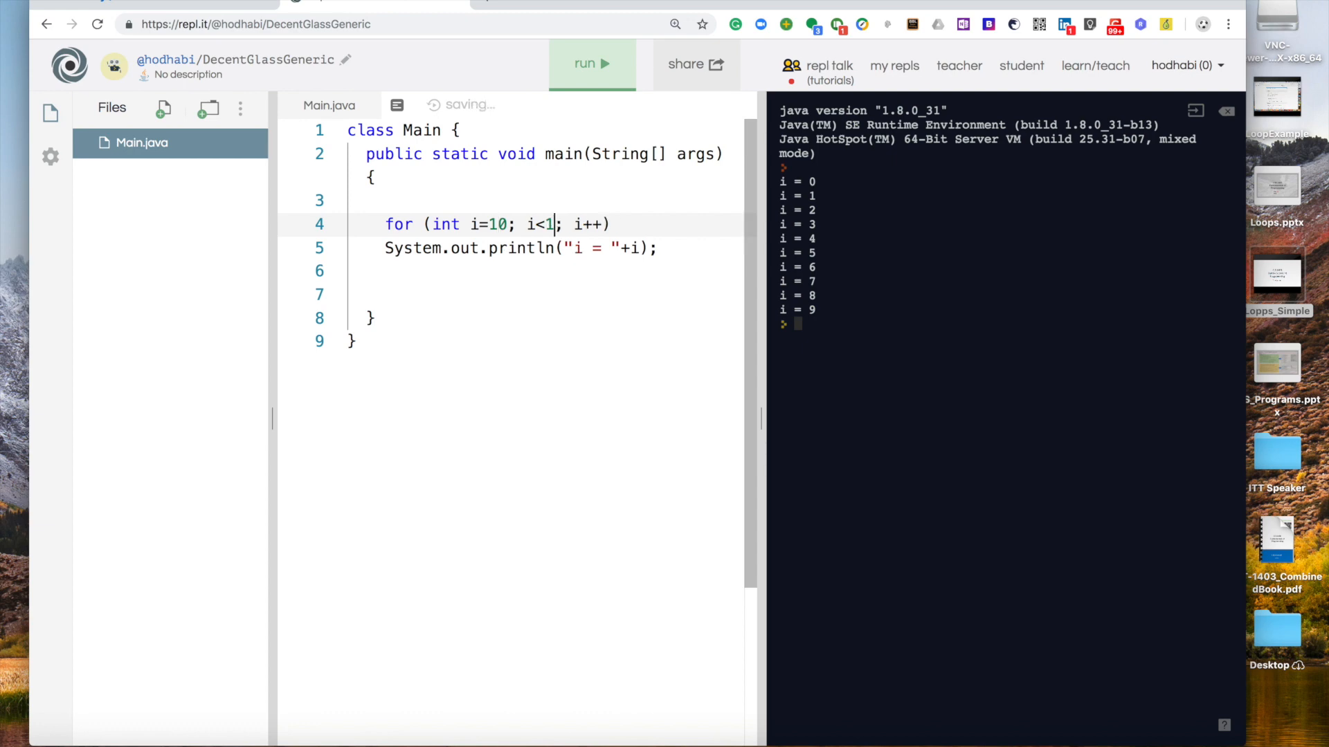
{"action": "key", "text": "BackSpace"}
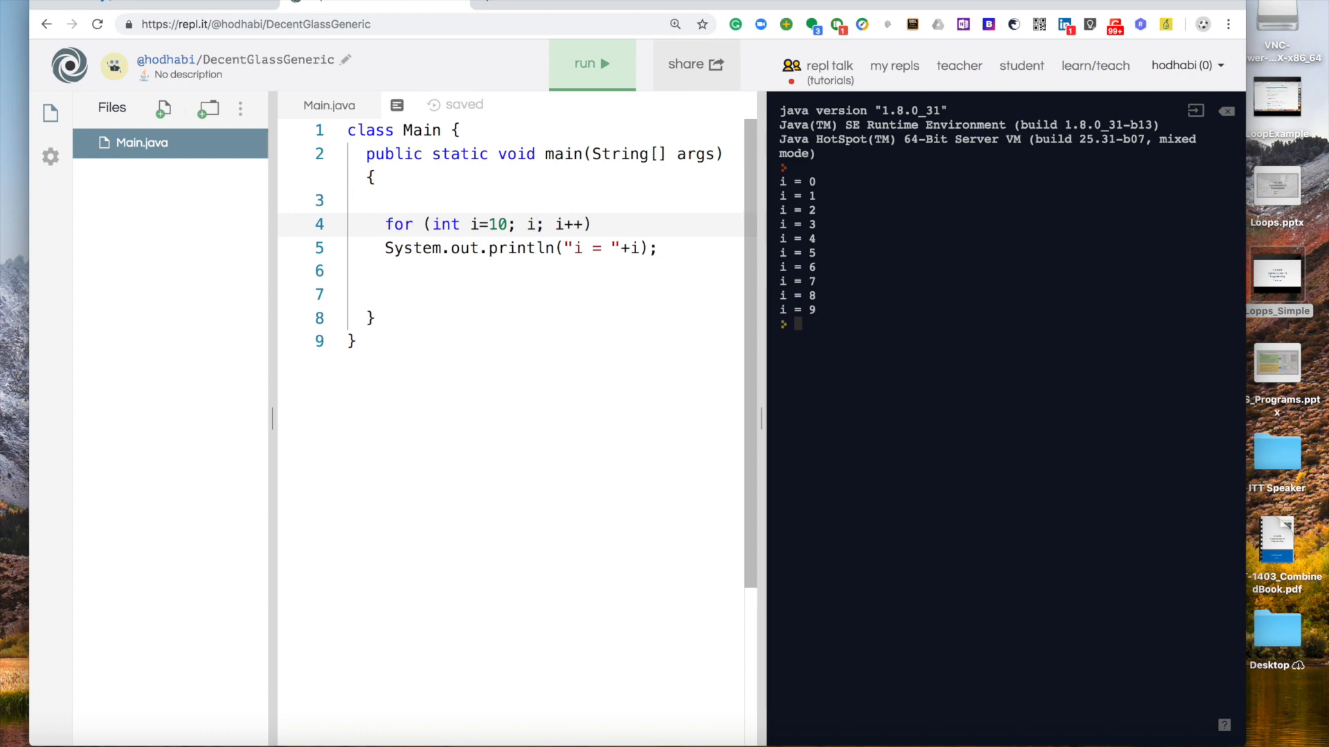
{"action": "type", "text": ">0"}
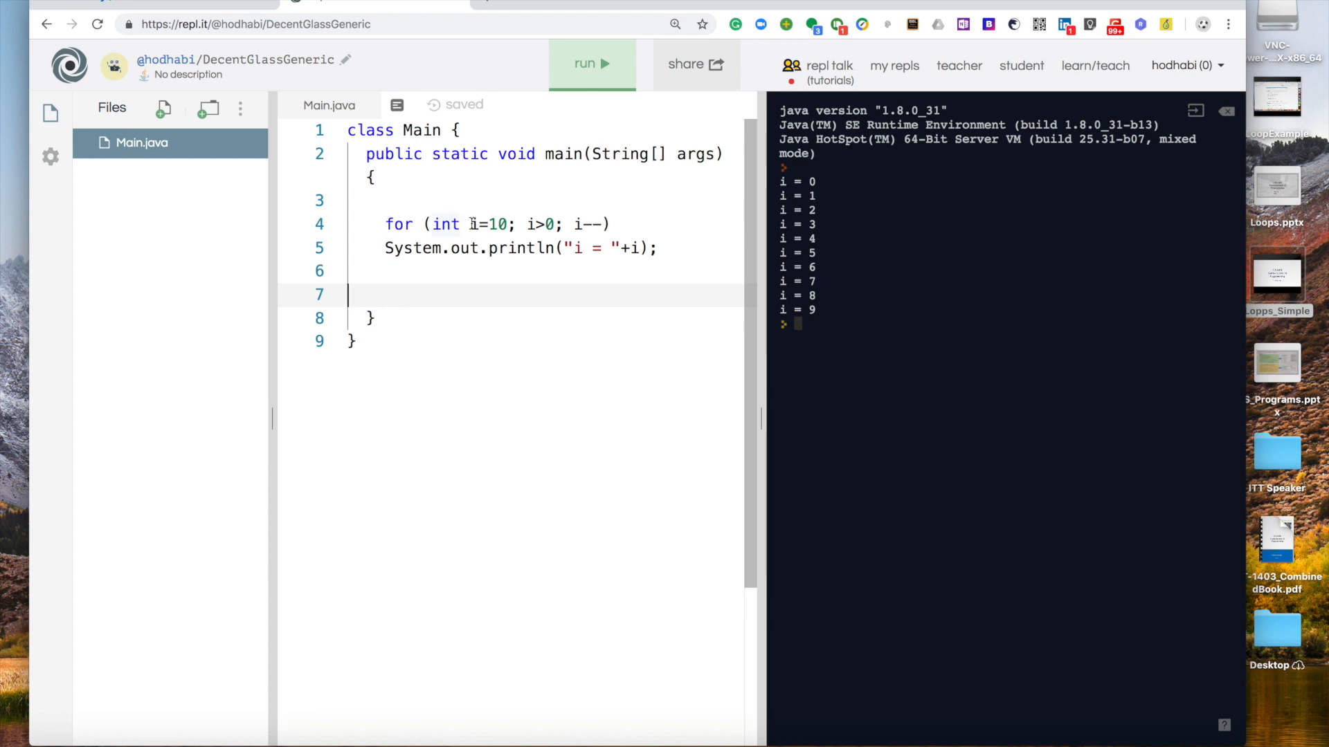
{"action": "double_click", "coordinate": [488, 224]}
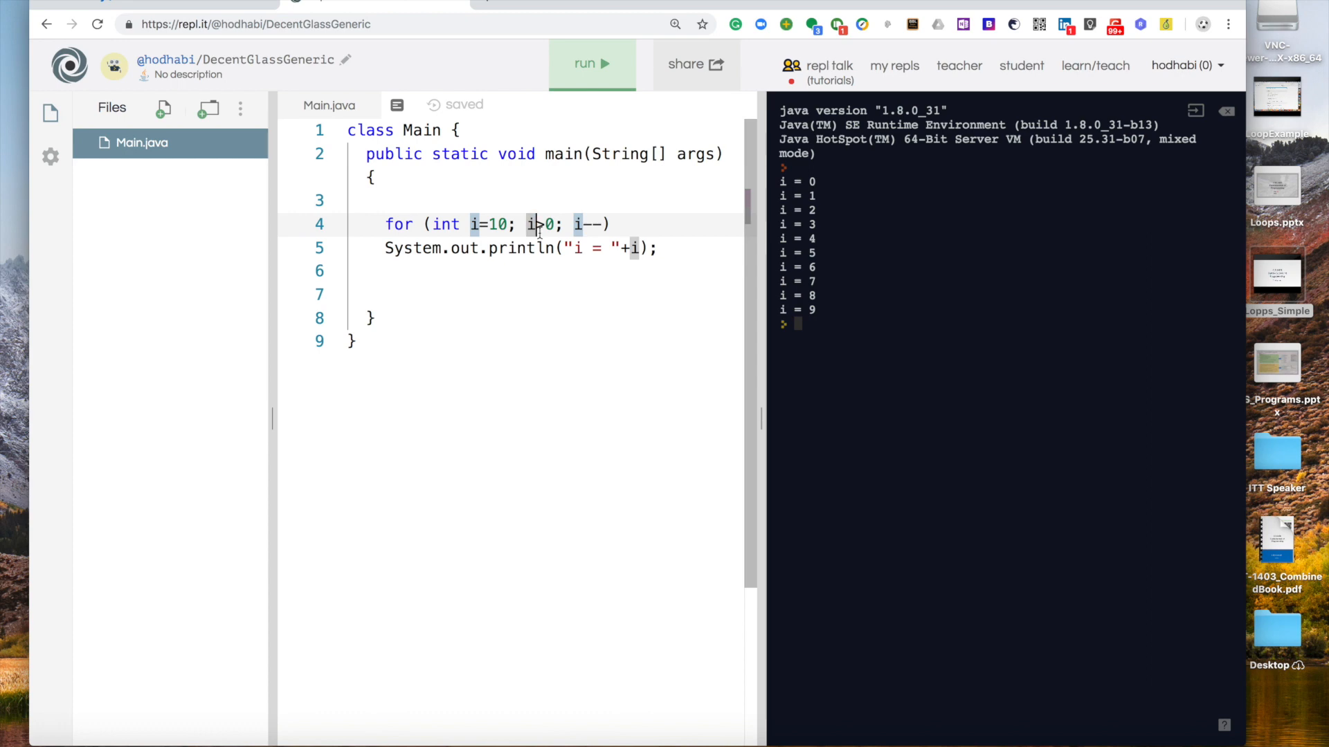
{"action": "mouse_move", "coordinate": [530, 224]}
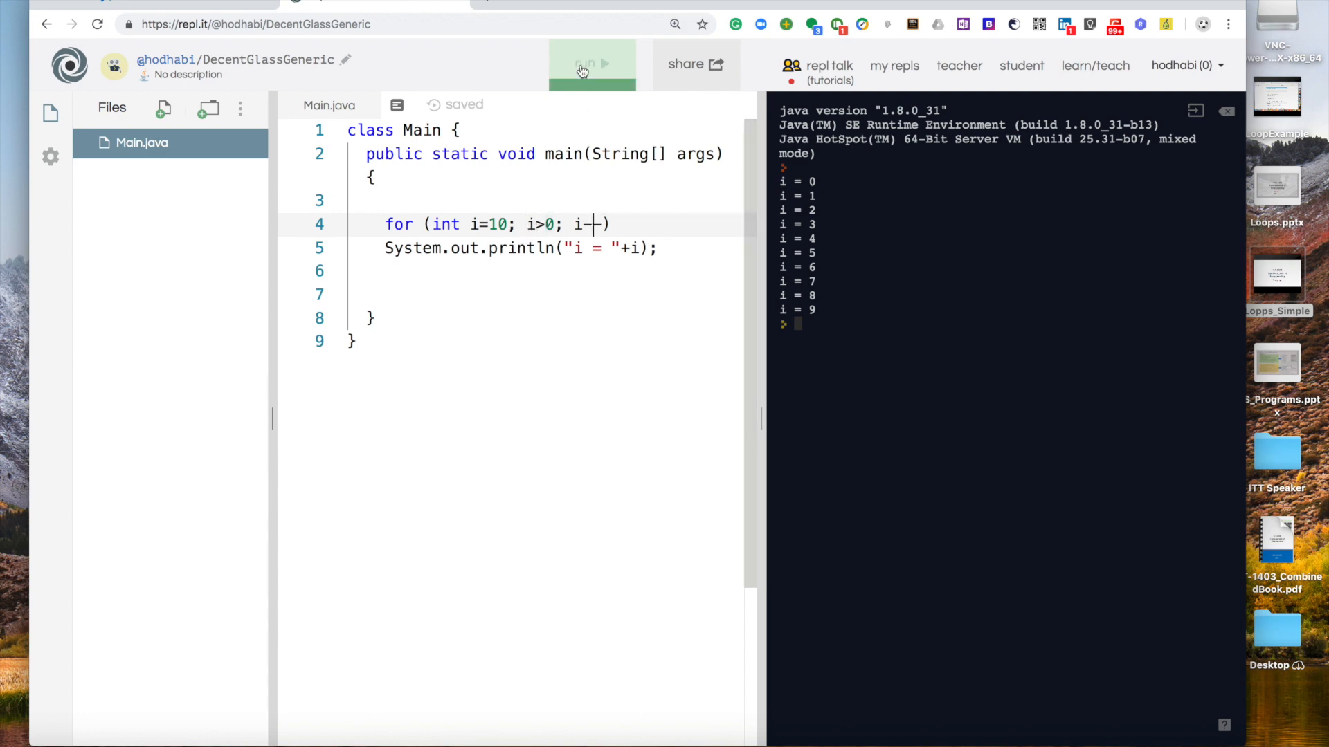
Run the countdown, change the condition to i>=0 and rerun to print down to i = 0
{"action": "left_click", "coordinate": [593, 64]}
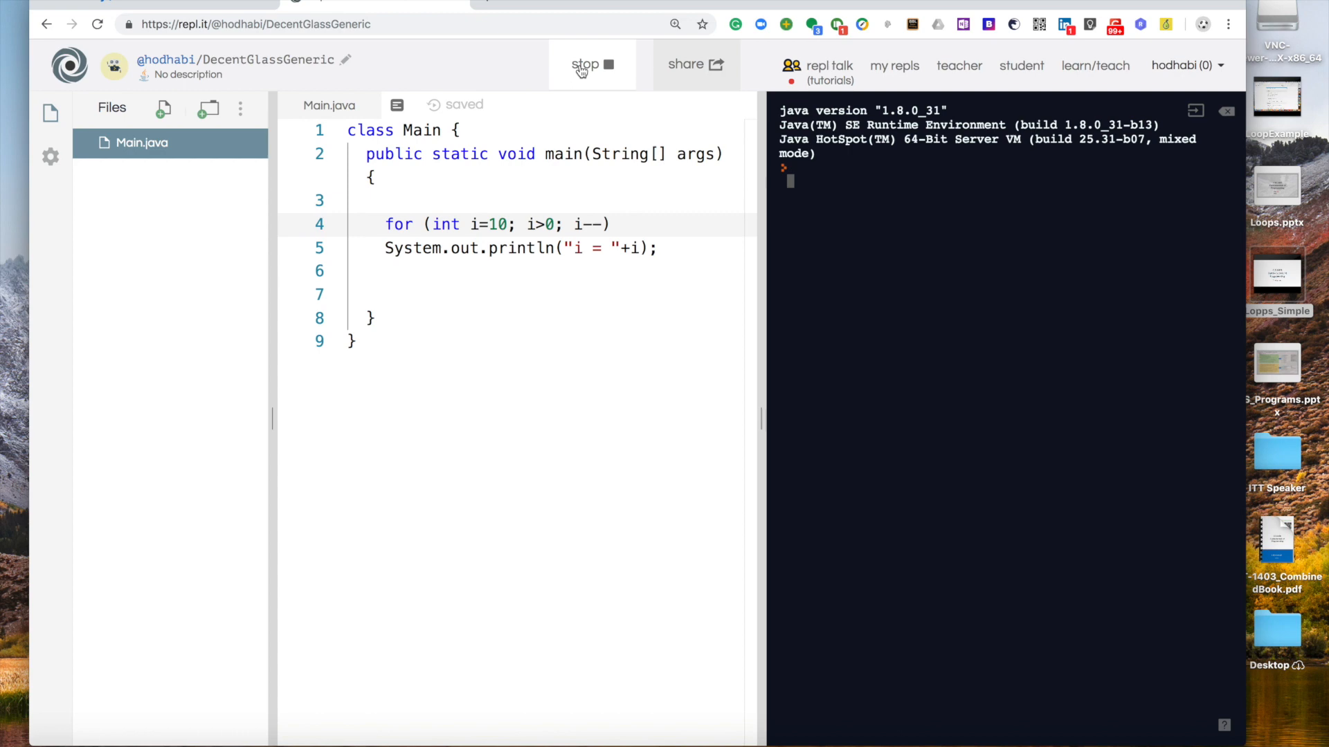
{"action": "left_click", "coordinate": [592, 64]}
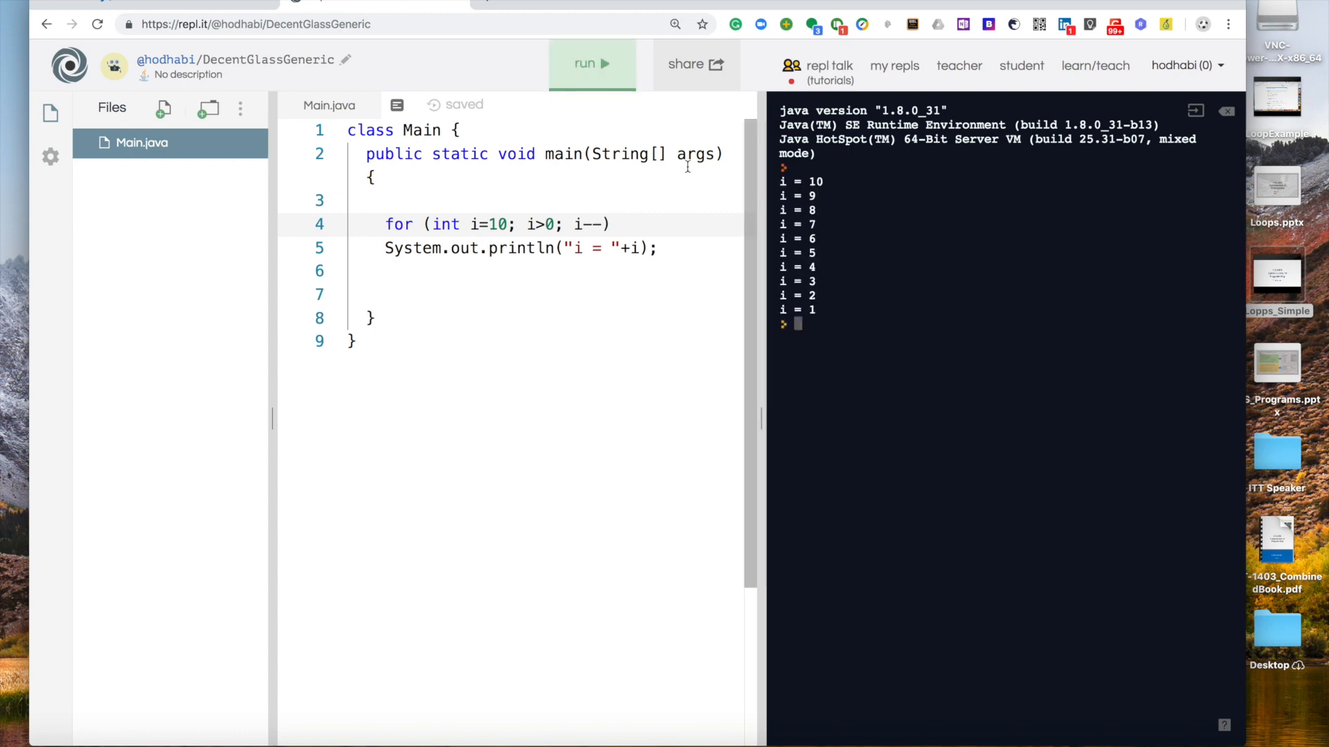
{"action": "mouse_move", "coordinate": [820, 220]}
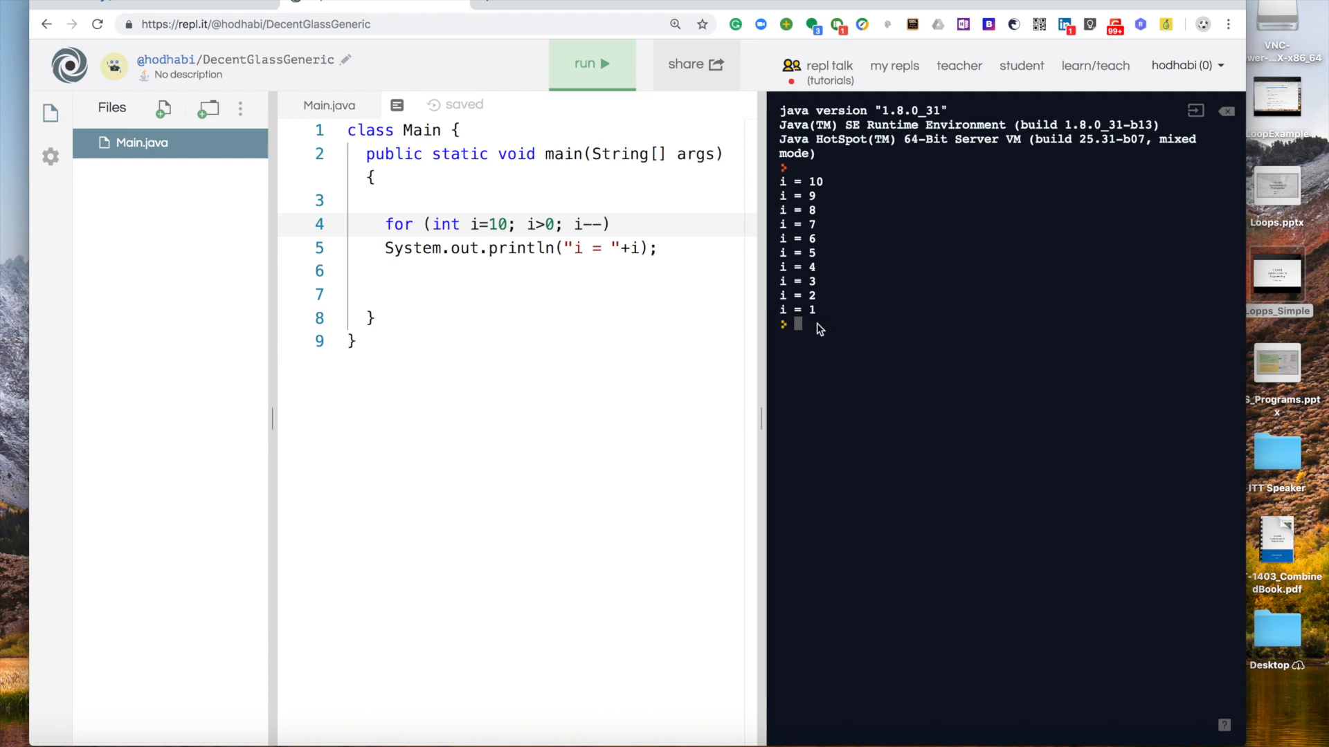
{"action": "left_click", "coordinate": [549, 224]}
{"action": "type", "text": "="}
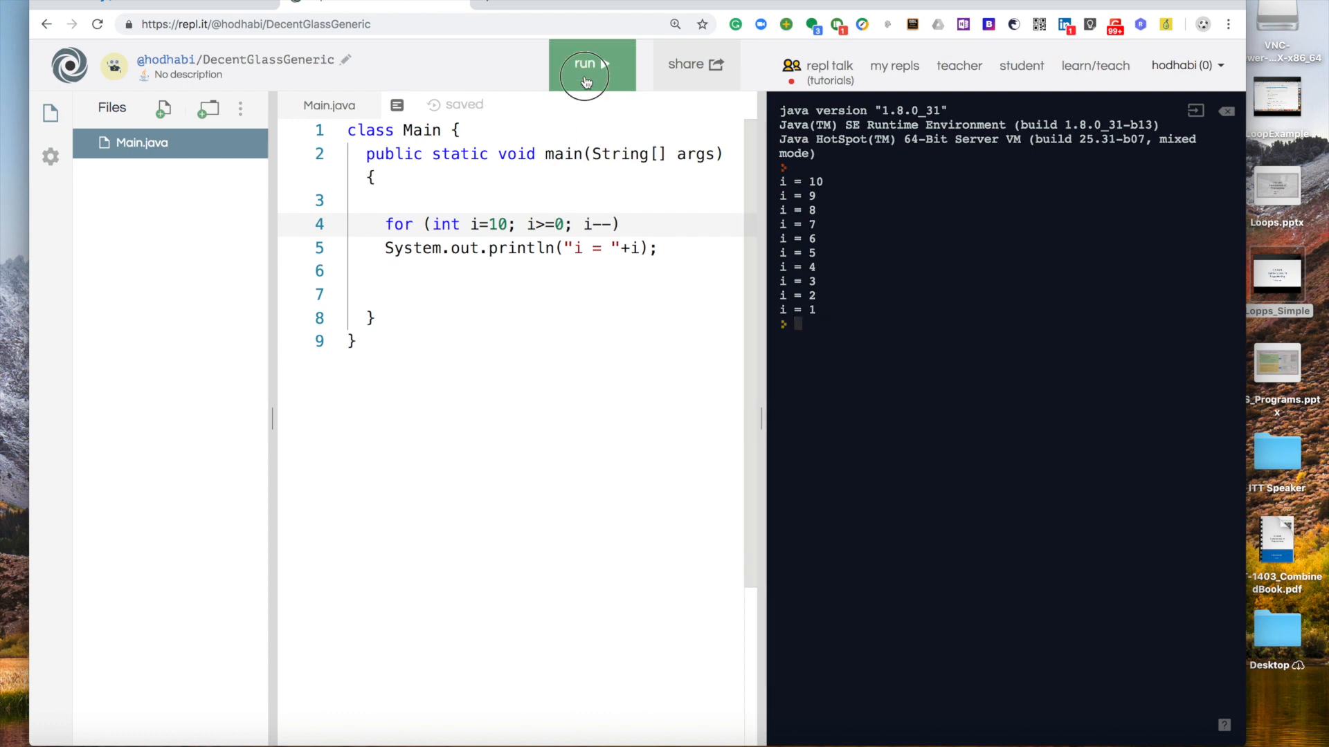
{"action": "left_click", "coordinate": [590, 64]}
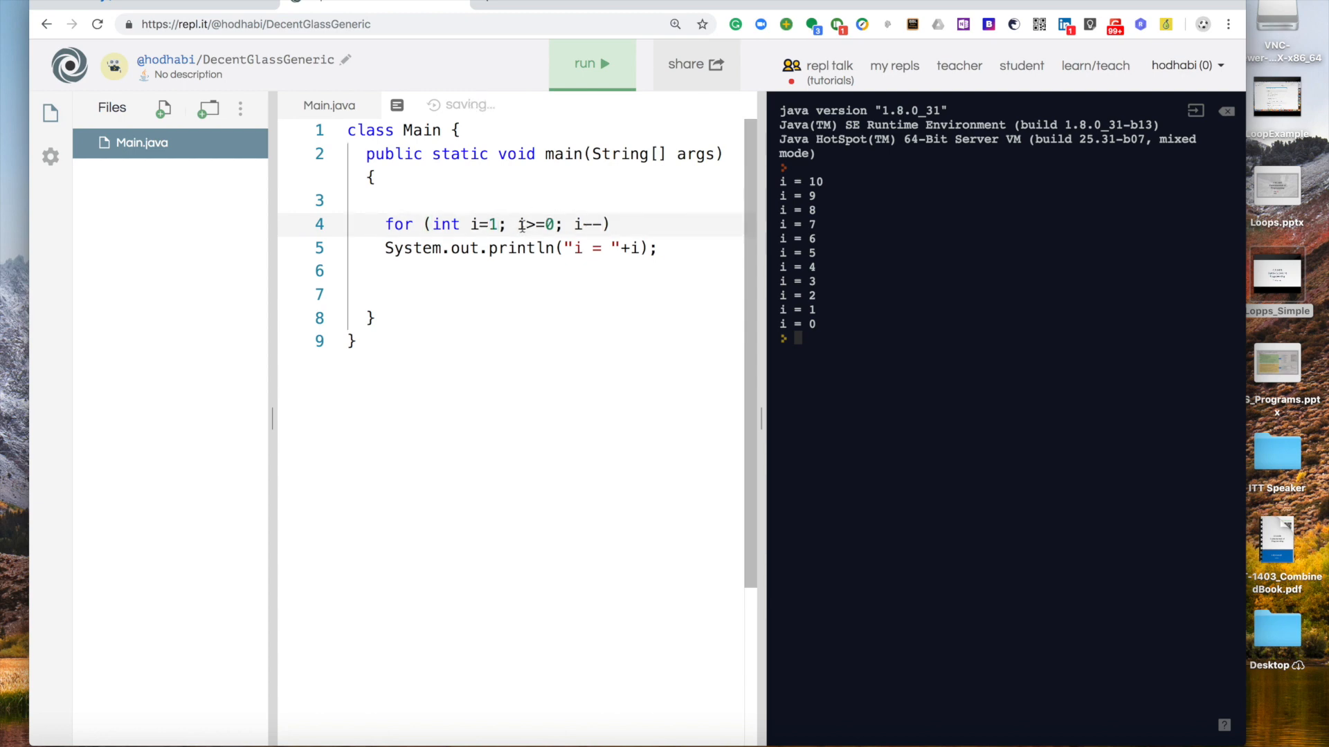
Change the loop header to for (int i=1; i<=100; i++)
{"action": "double_click", "coordinate": [534, 223]}
{"action": "type", "text": "-"}
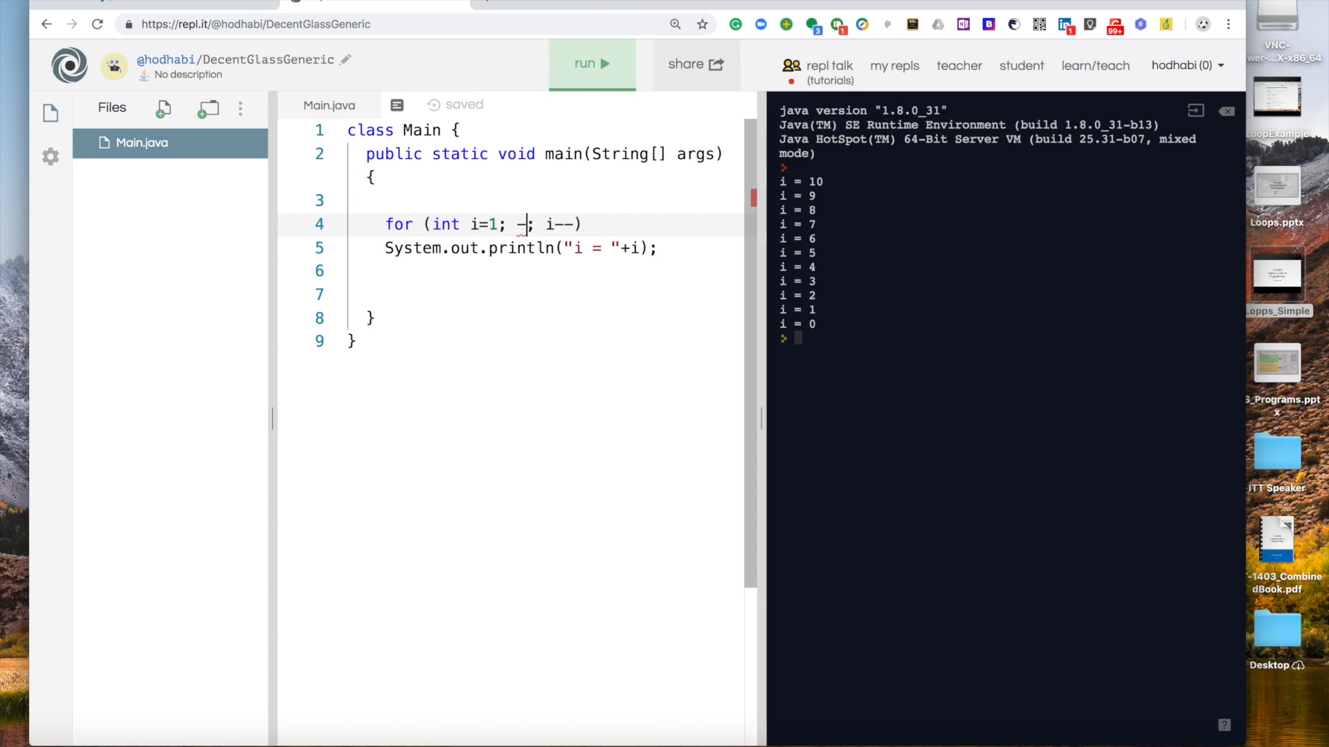
{"action": "type", "text": "i"}
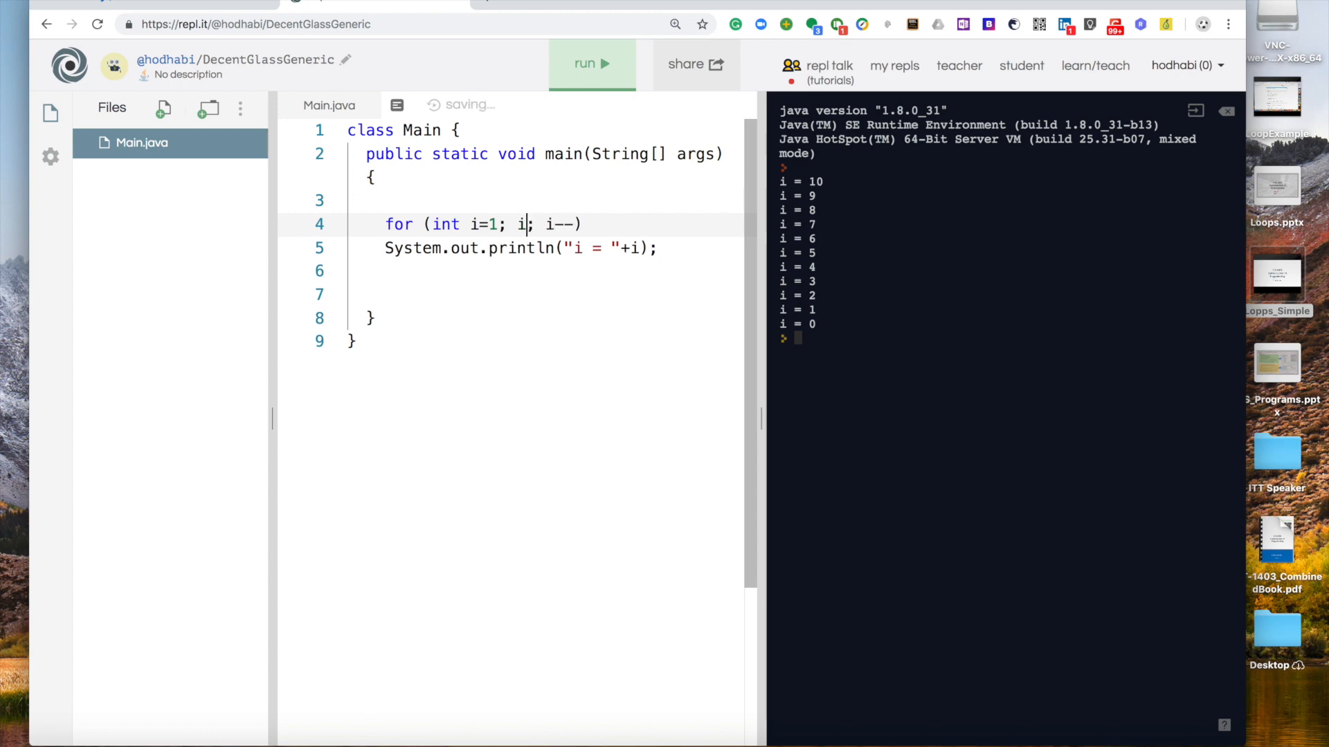
{"action": "type", "text": "<="}
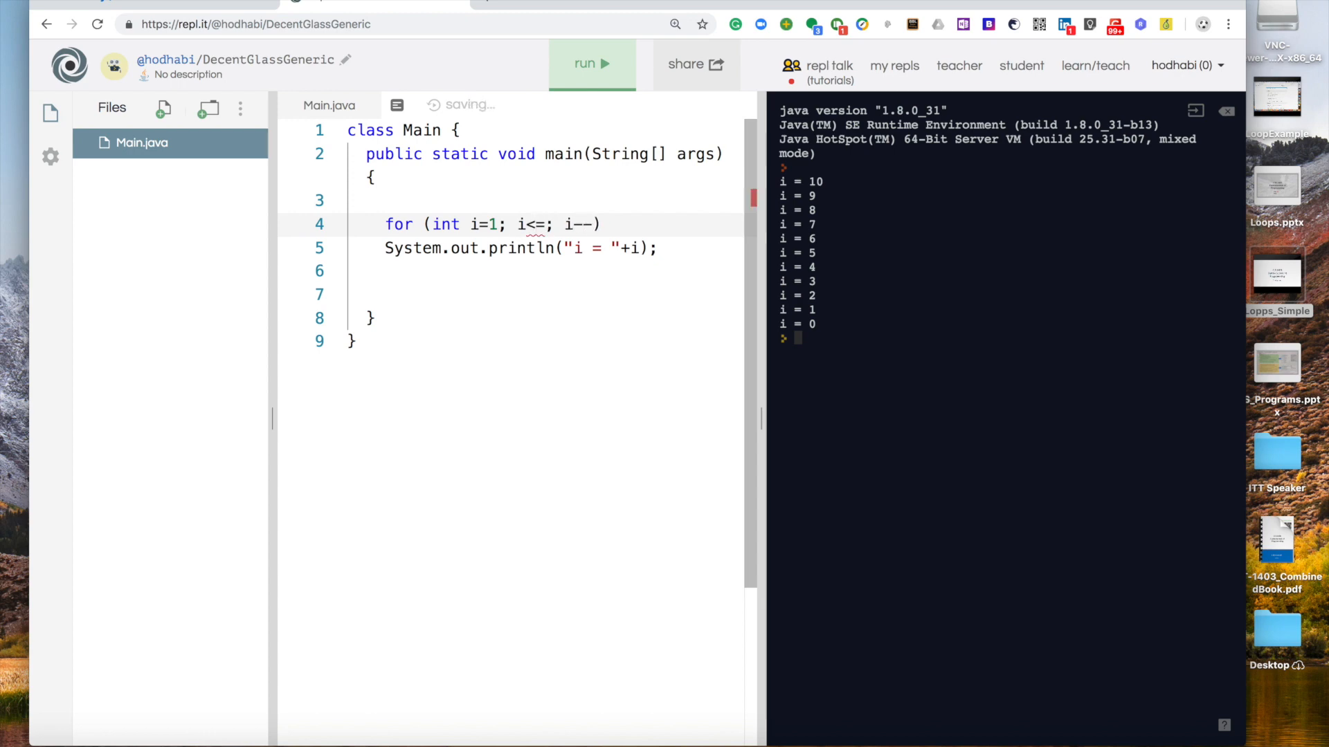
{"action": "type", "text": "100"}
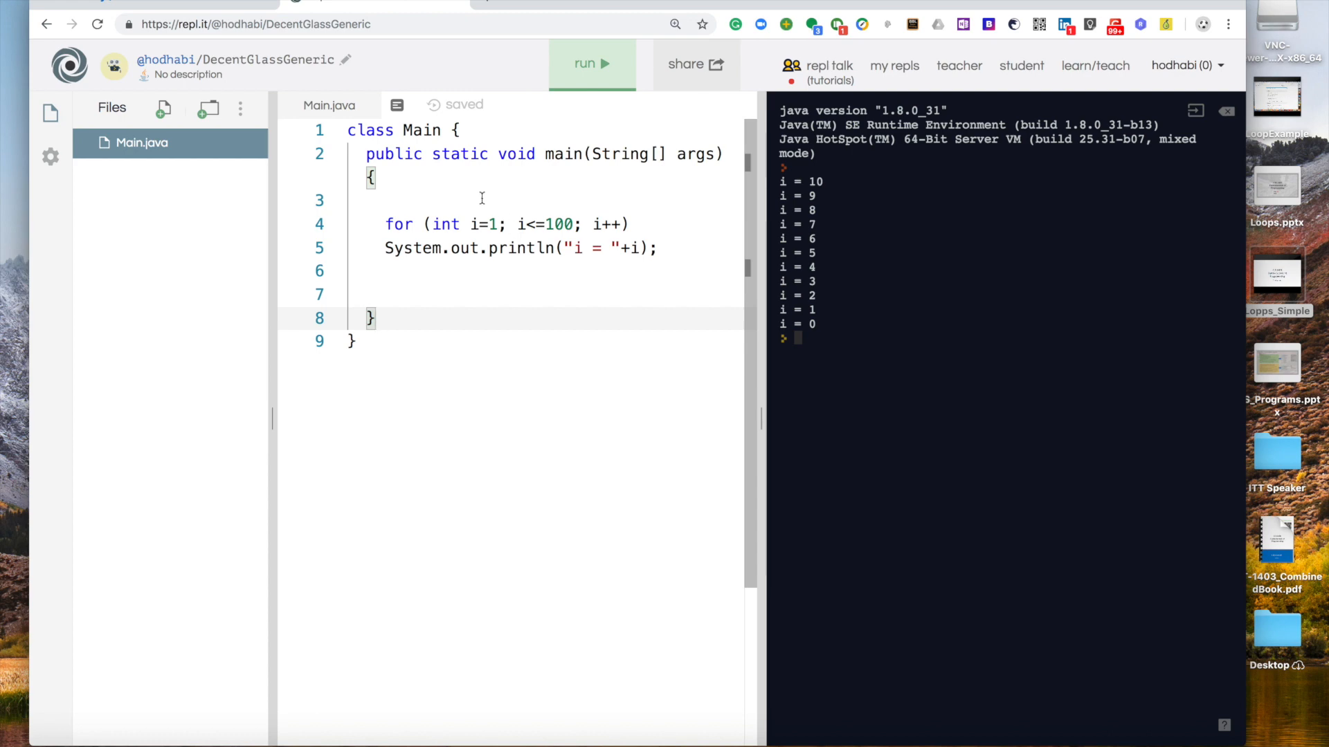
Add the declaration int total=0; on the line before the loop
{"action": "type", "text": "int"}
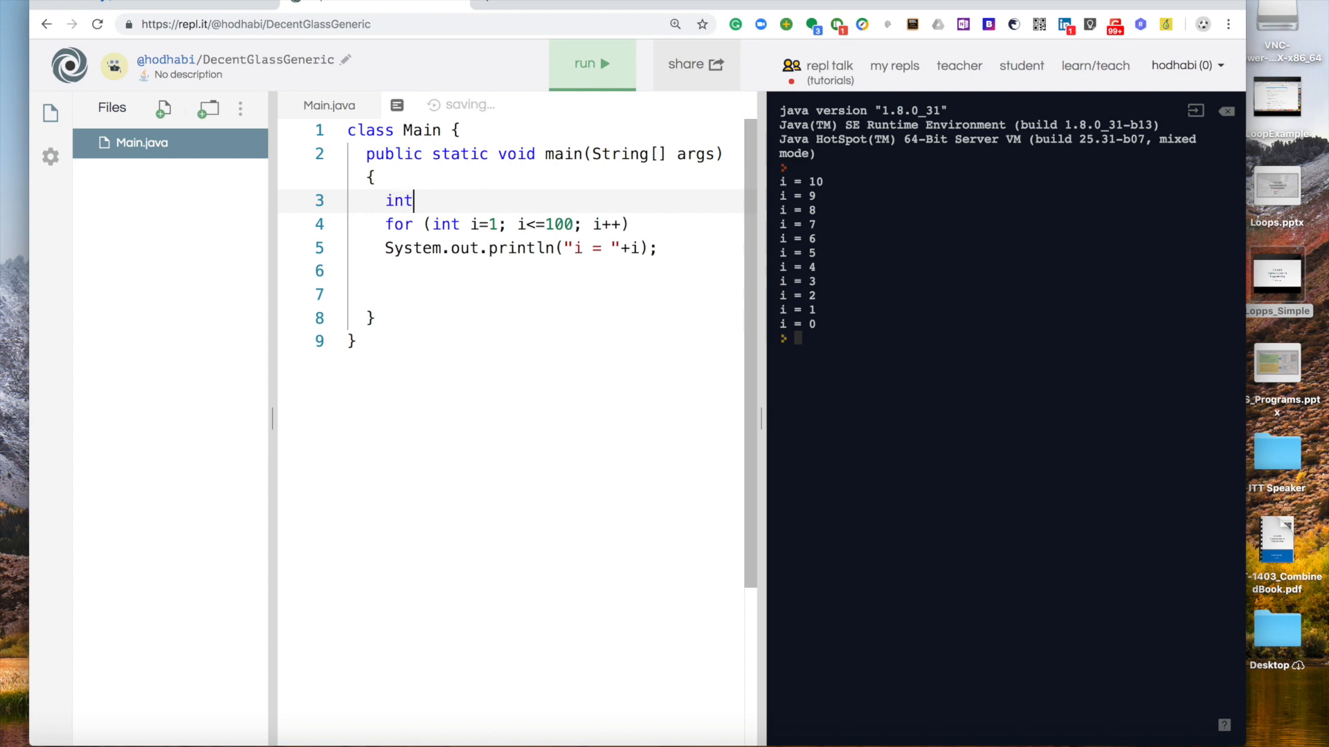
{"action": "type", "text": "total="}
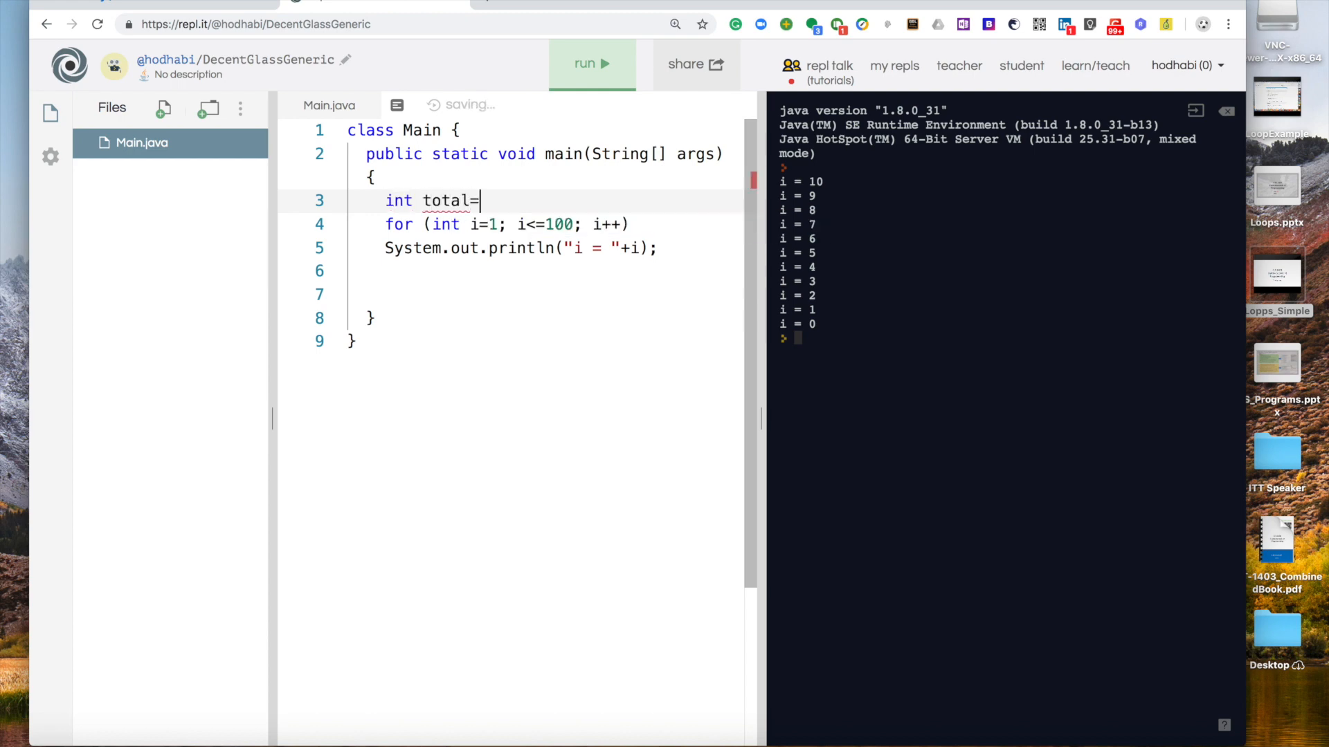
{"action": "type", "text": "0;"}
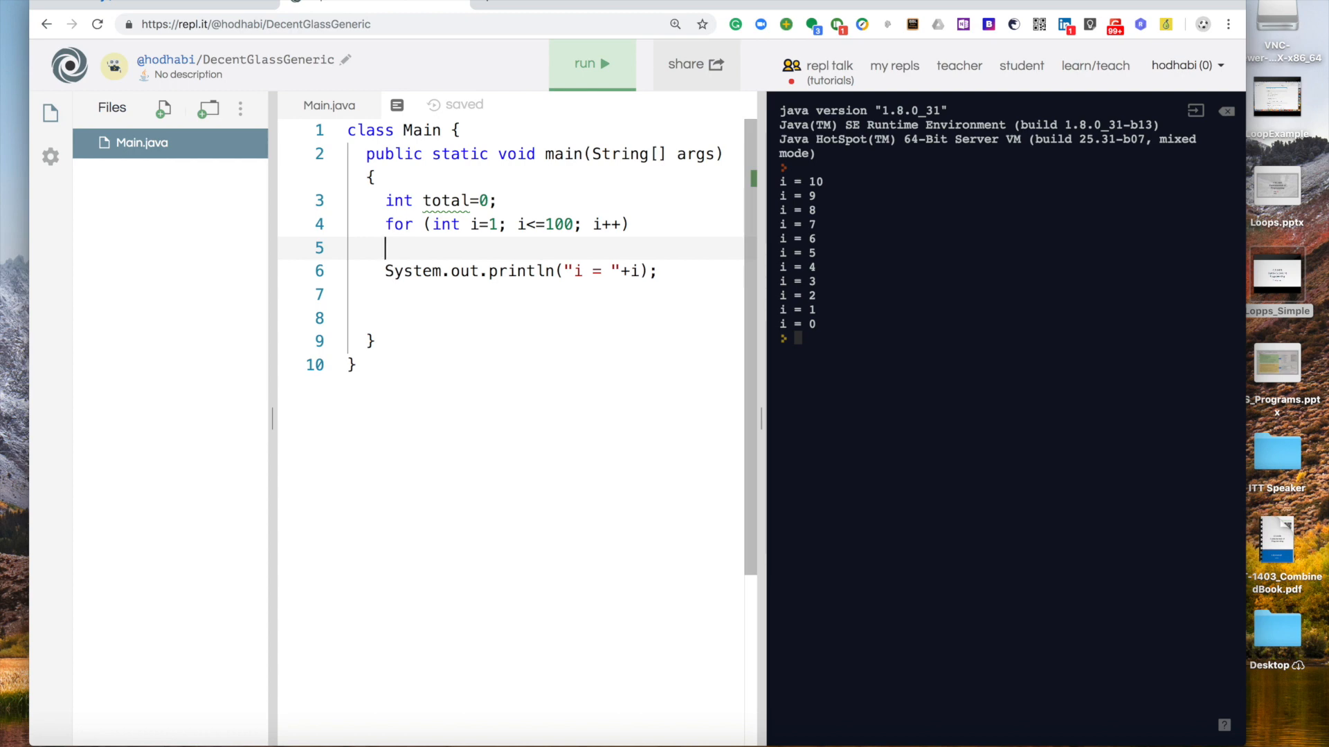
Write total = total + i; as the loop body and add blank lines between sections
{"action": "type", "text": "tota"}
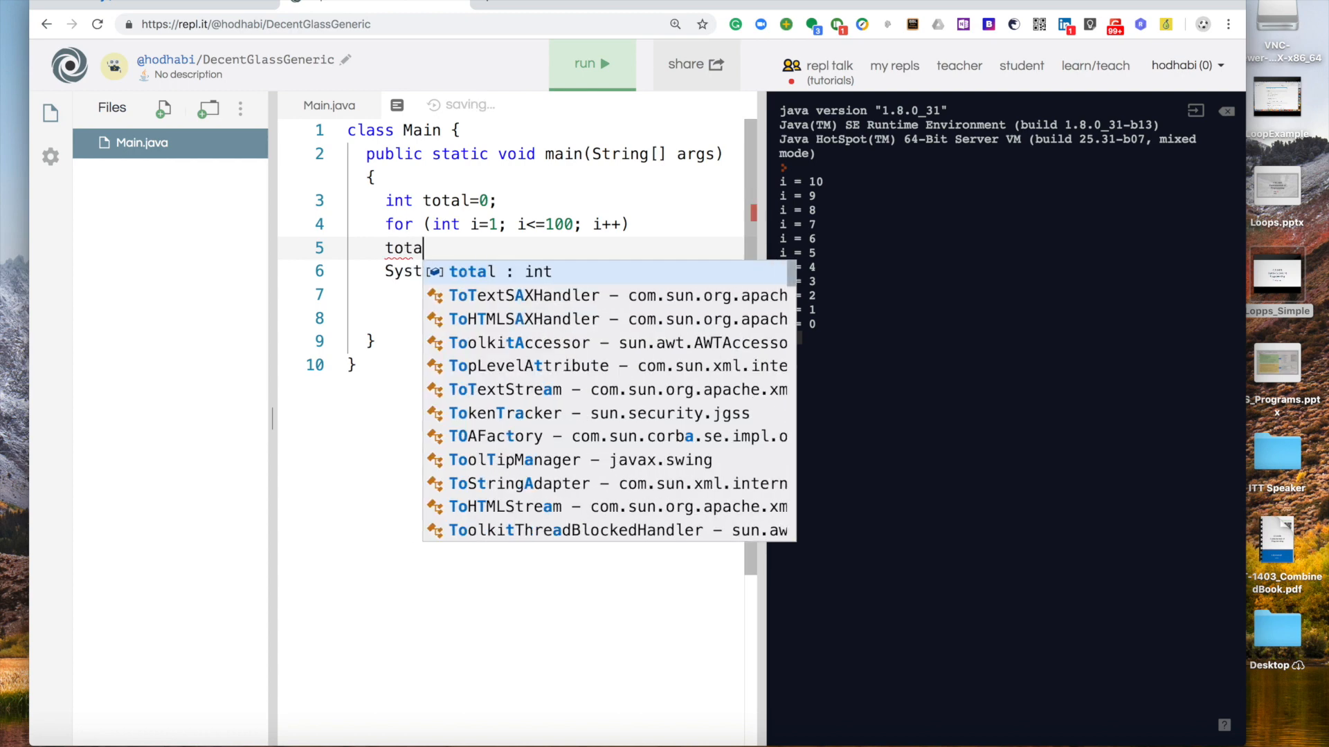
{"action": "type", "text": "= t"}
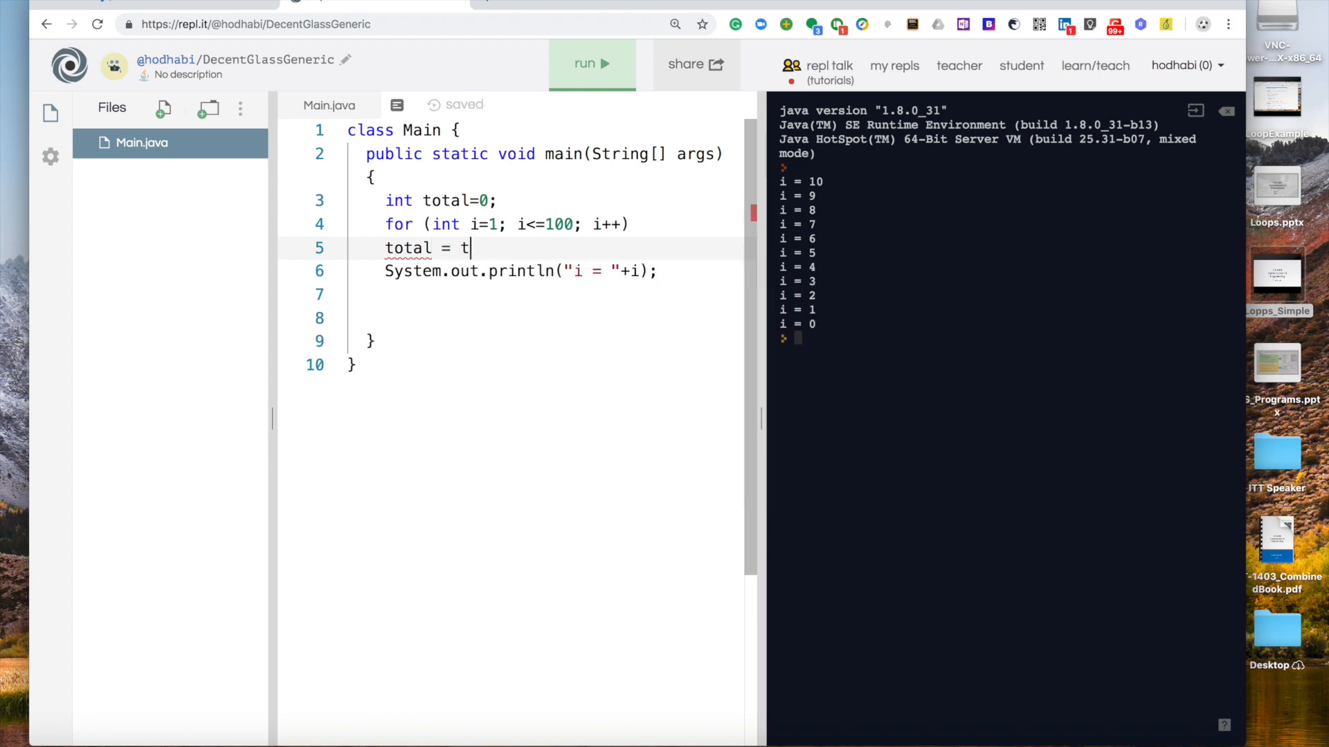
{"action": "type", "text": "otal"}
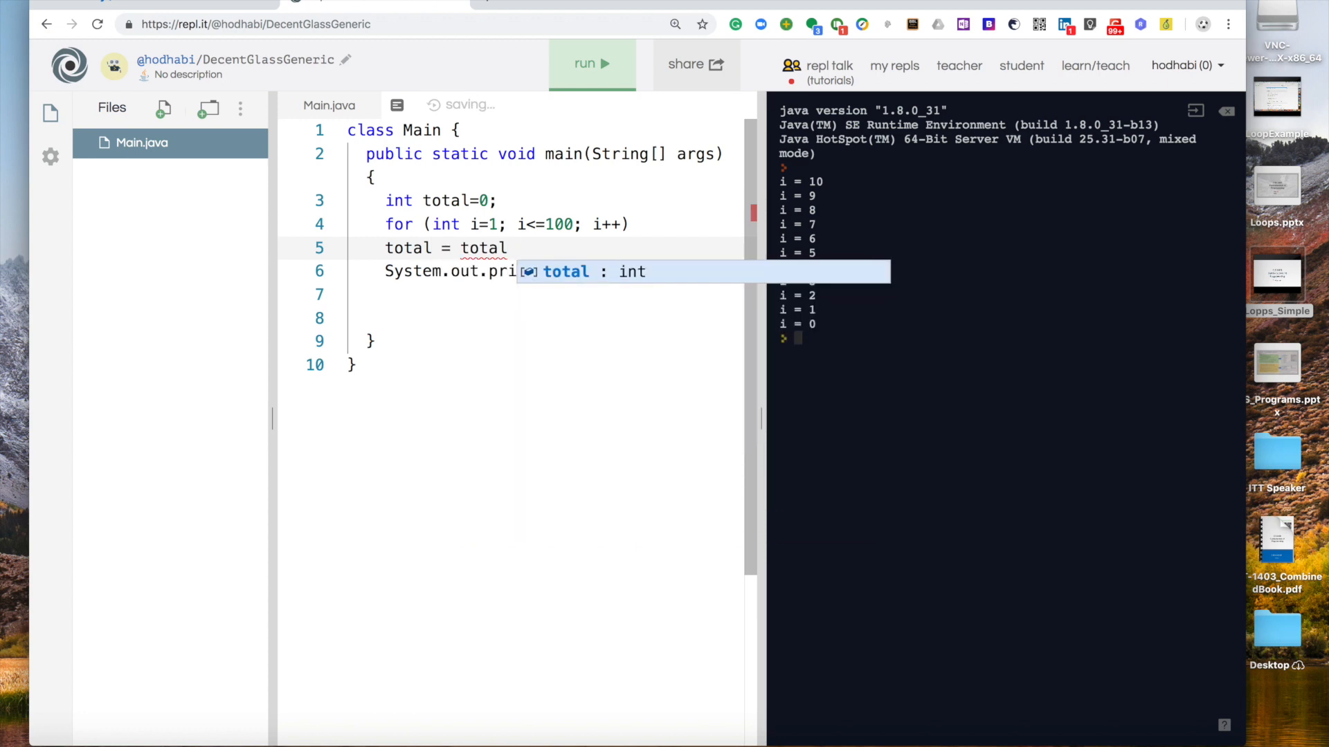
{"action": "type", "text": "+ i;"}
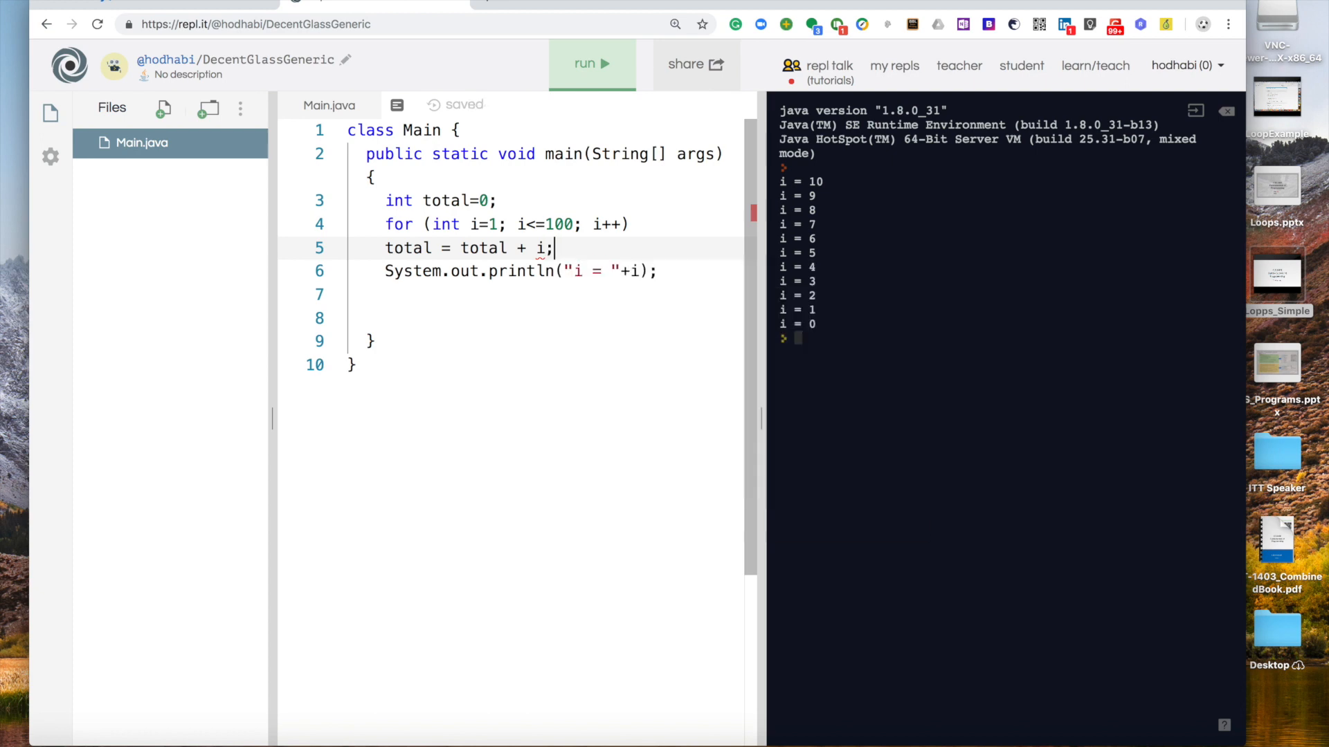
{"action": "double_click", "coordinate": [483, 248]}
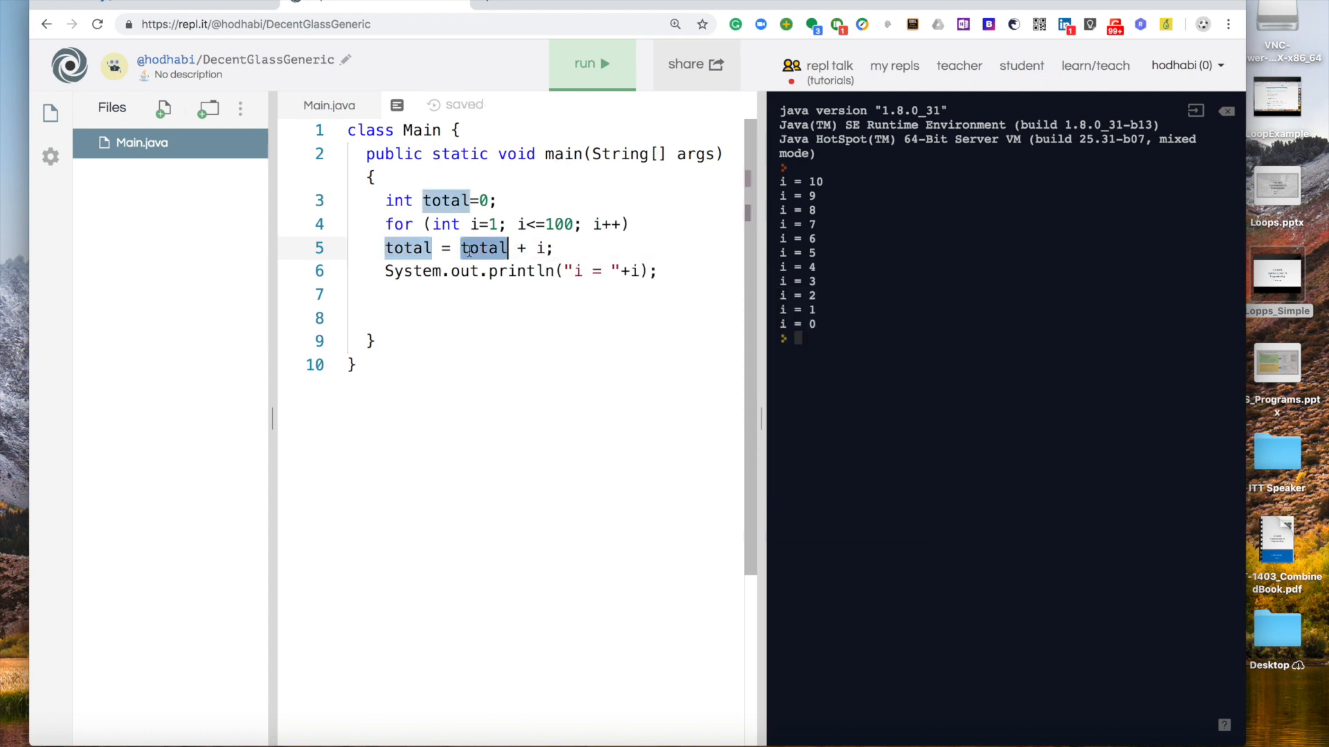
{"action": "mouse_move", "coordinate": [535, 246]}
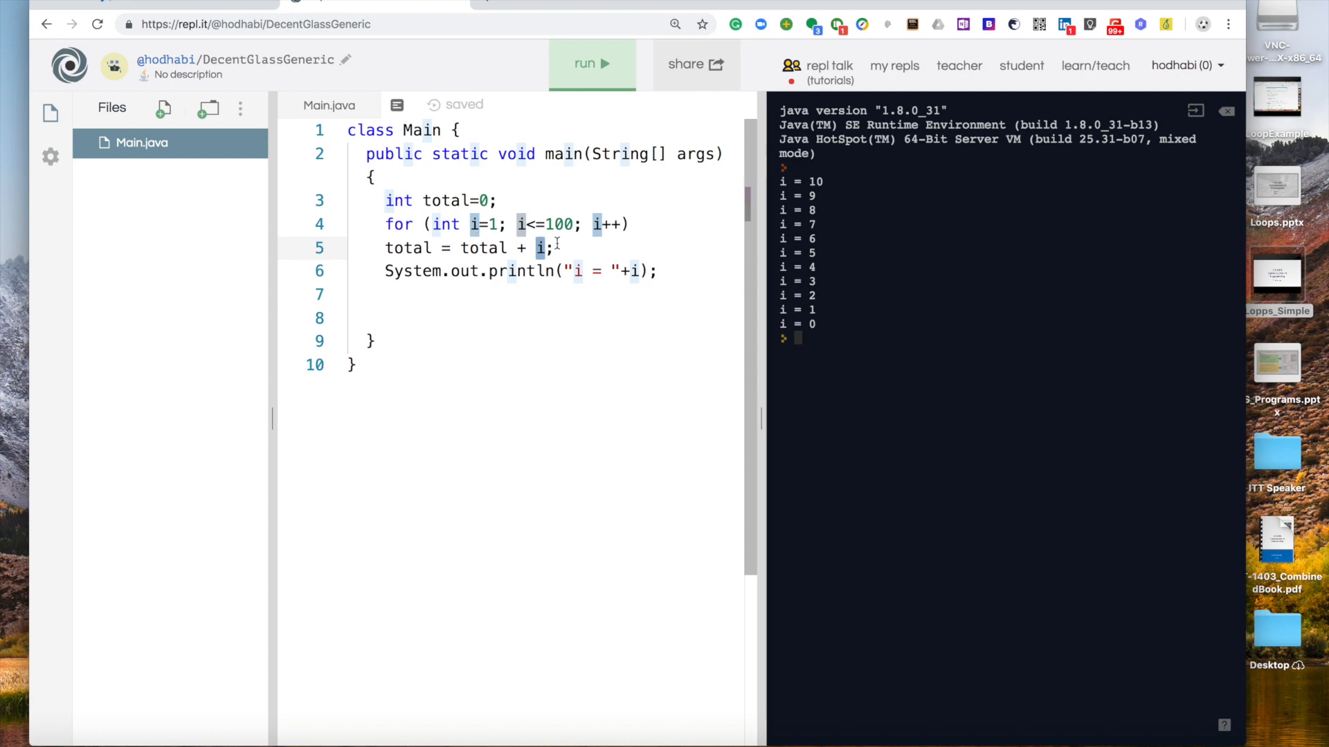
{"action": "key", "text": "Enter"}
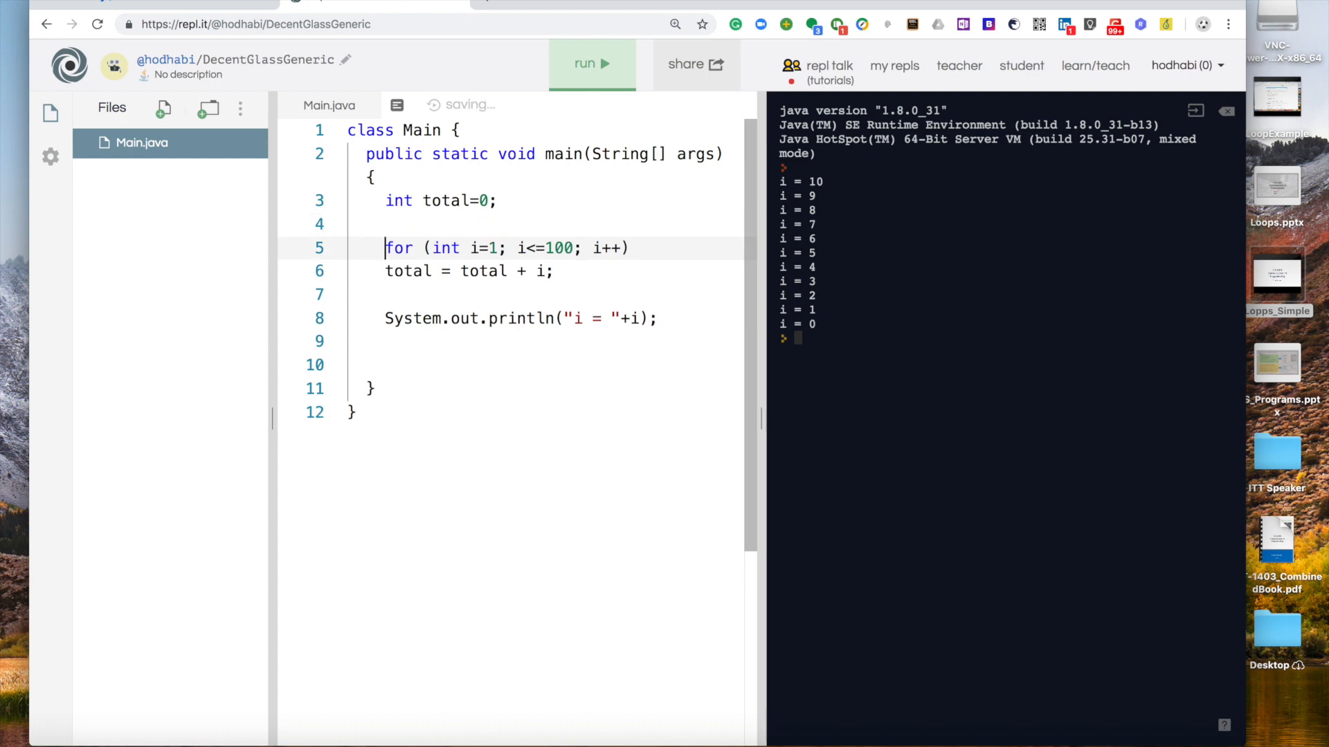
Change the print statement to System.out.println("total = " + toatl); with total misspelled
{"action": "left_click", "coordinate": [578, 319]}
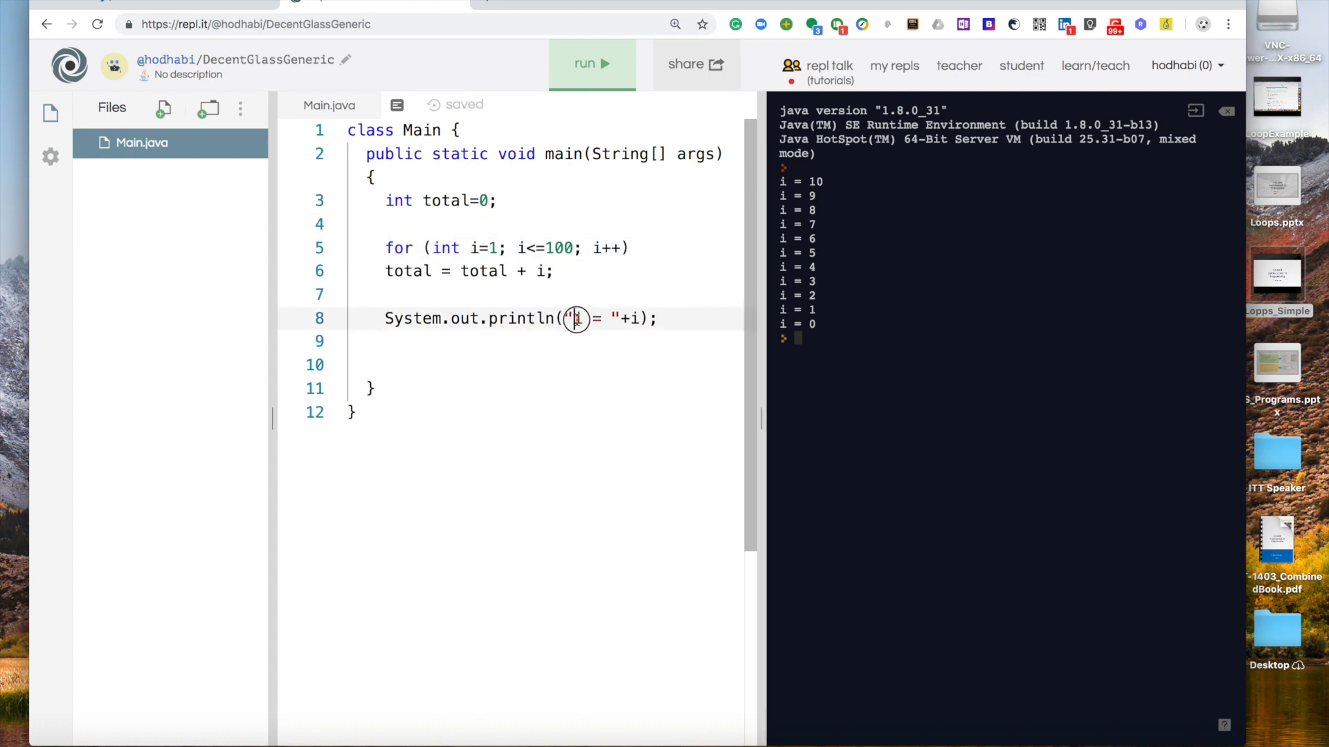
{"action": "type", "text": "totak"}
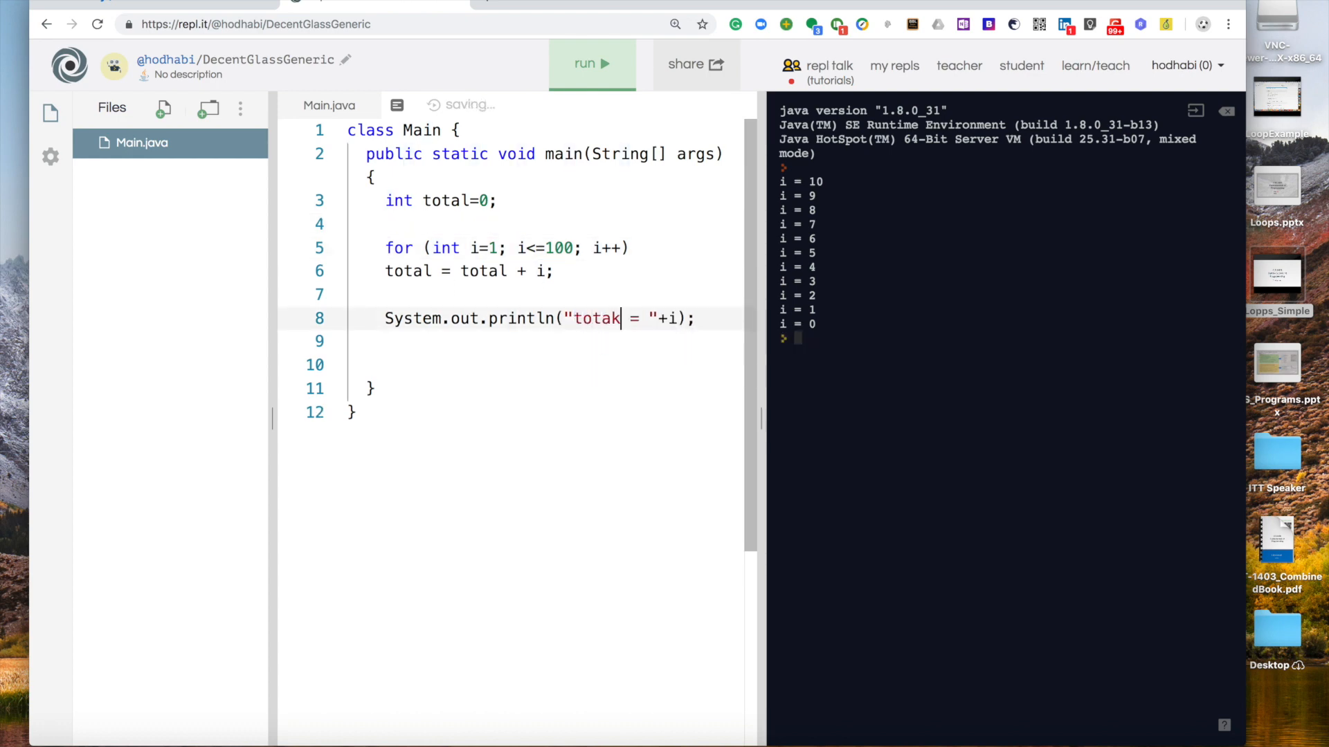
{"action": "type", "text": "l"}
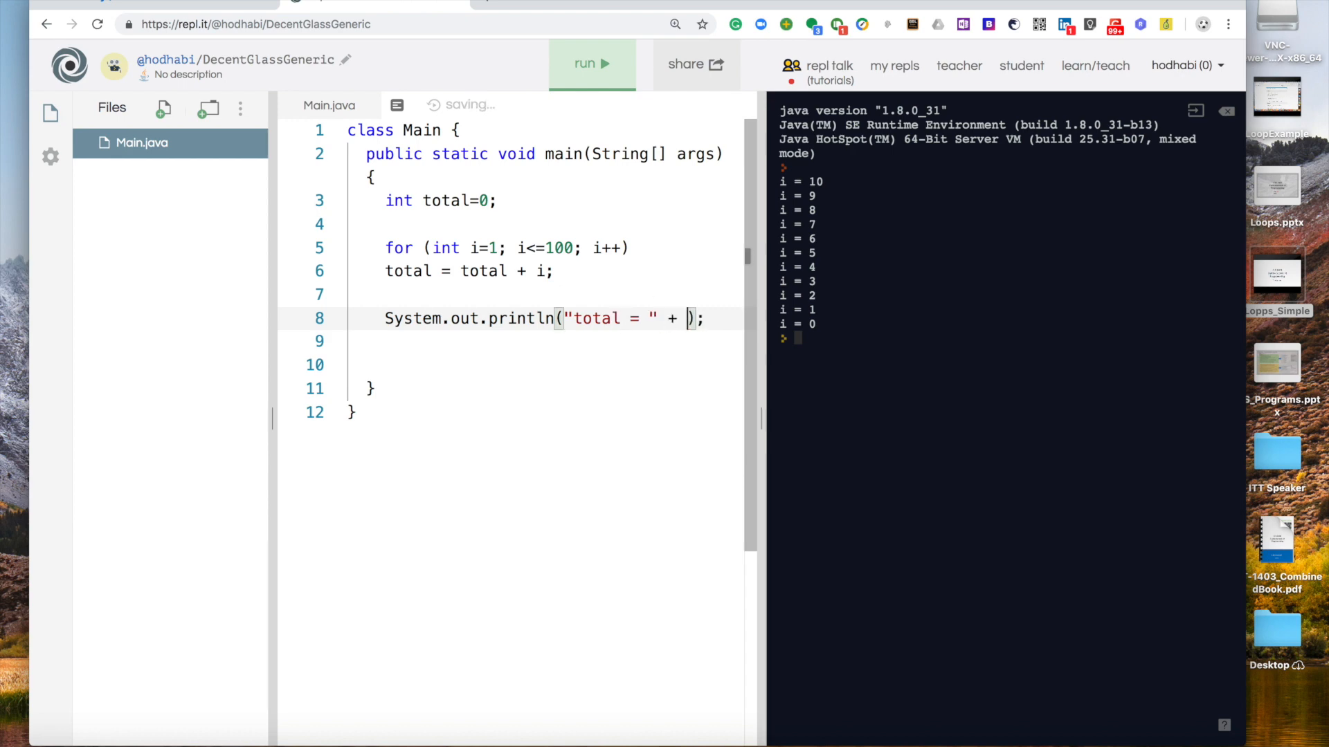
{"action": "type", "text": "toatl"}
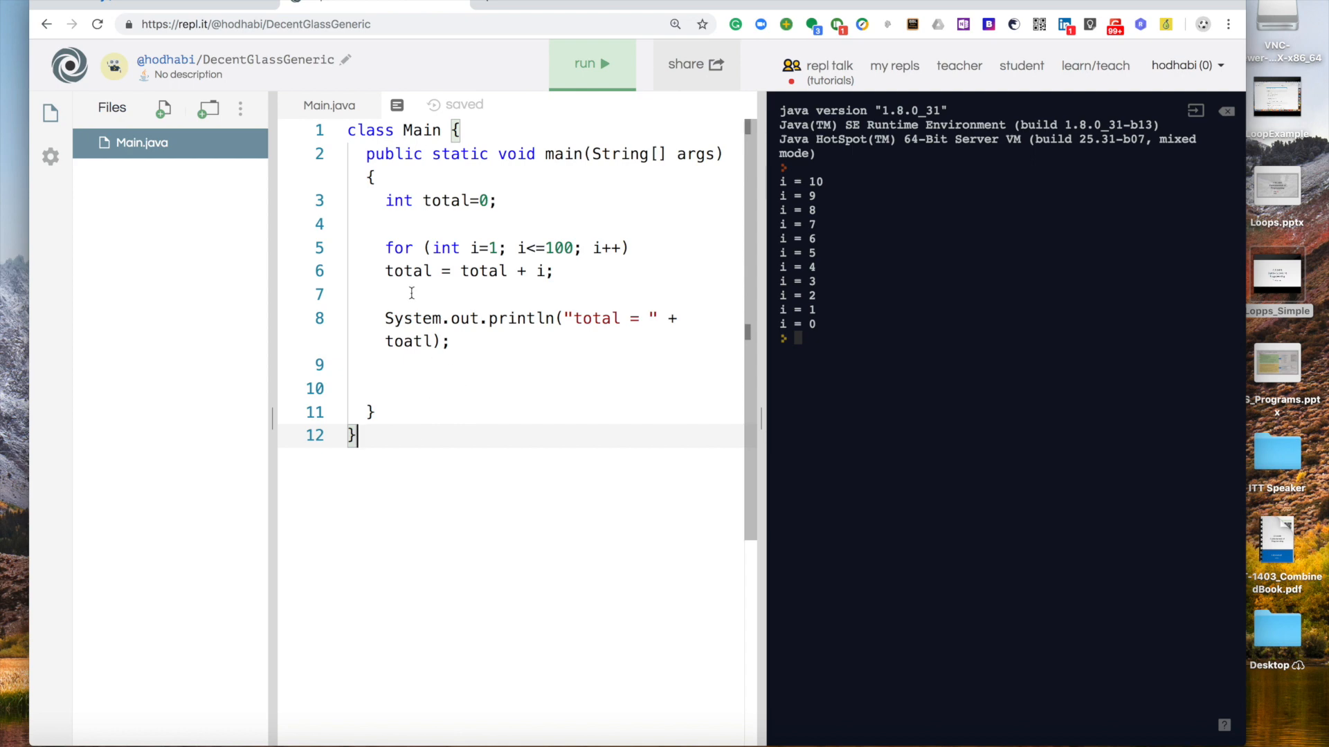
Briefly add braces {} around the loop body, then remove them again
{"action": "double_click", "coordinate": [408, 272]}
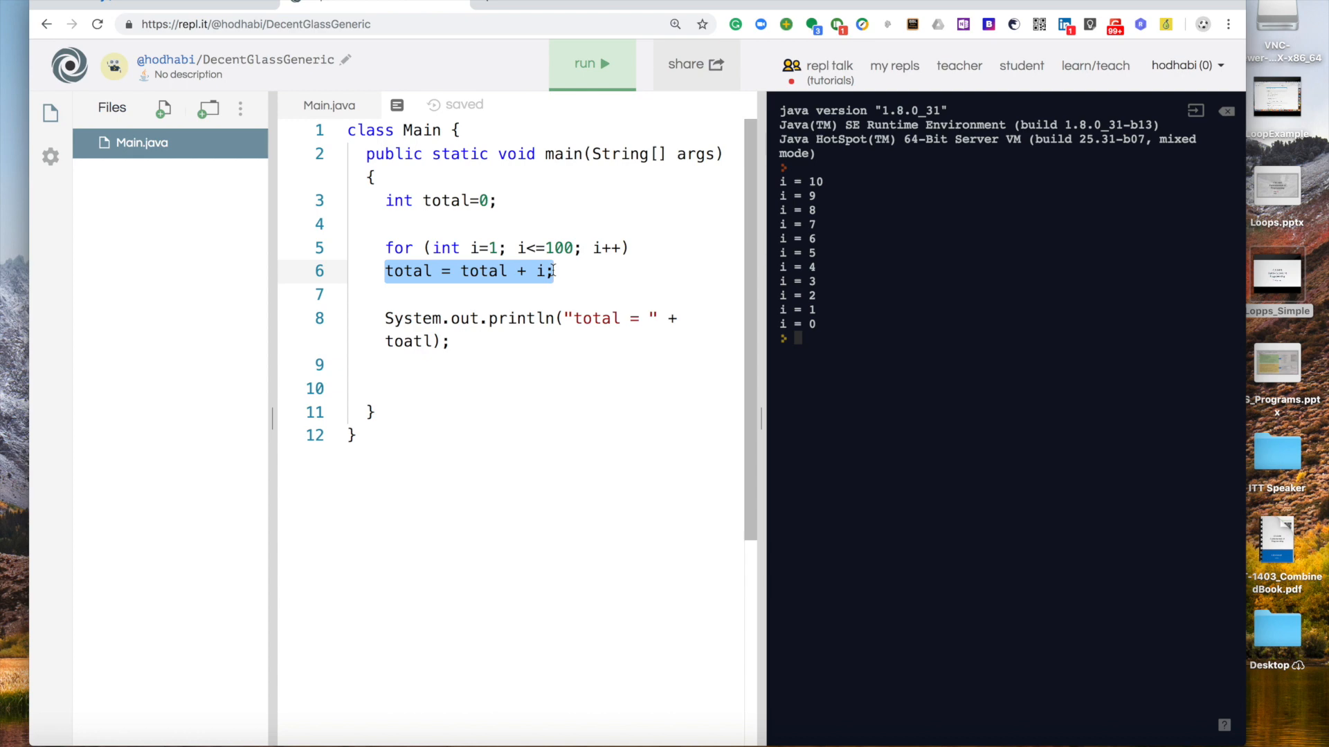
{"action": "left_click", "coordinate": [551, 317]}
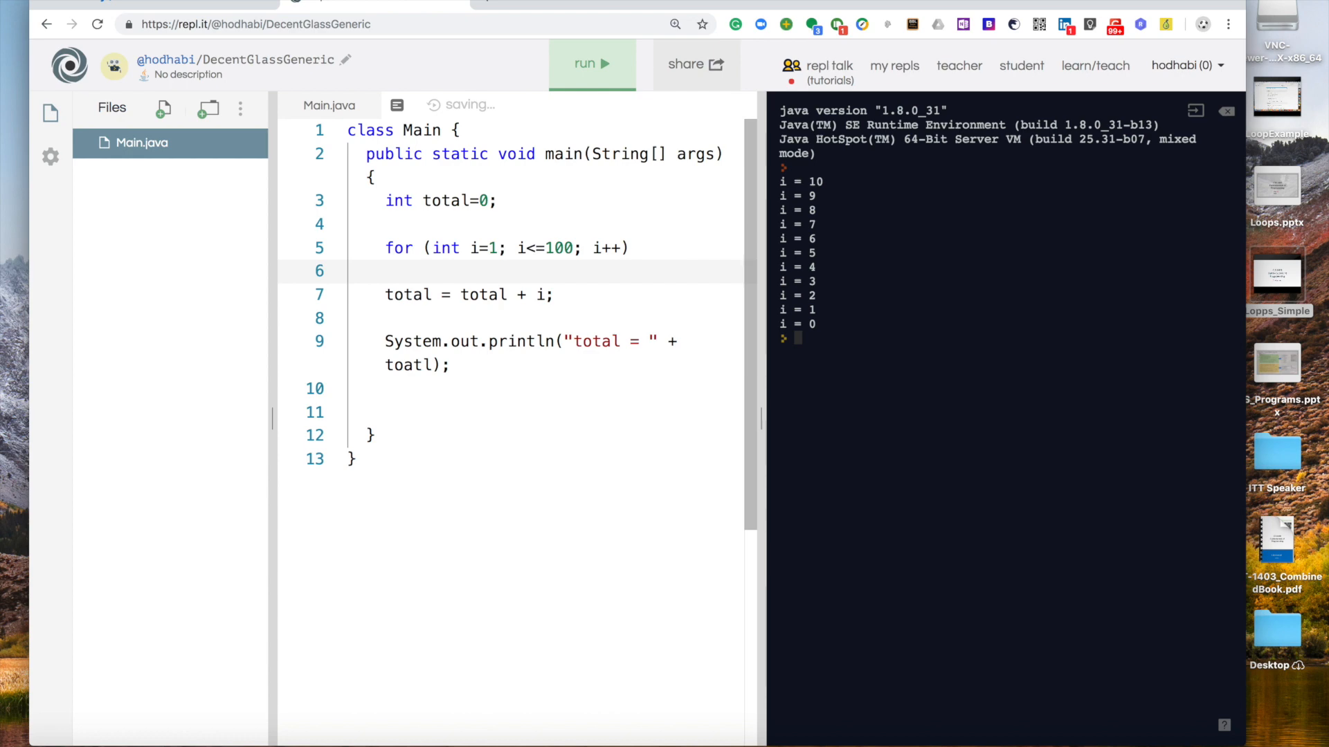
{"action": "type", "text": "{}"}
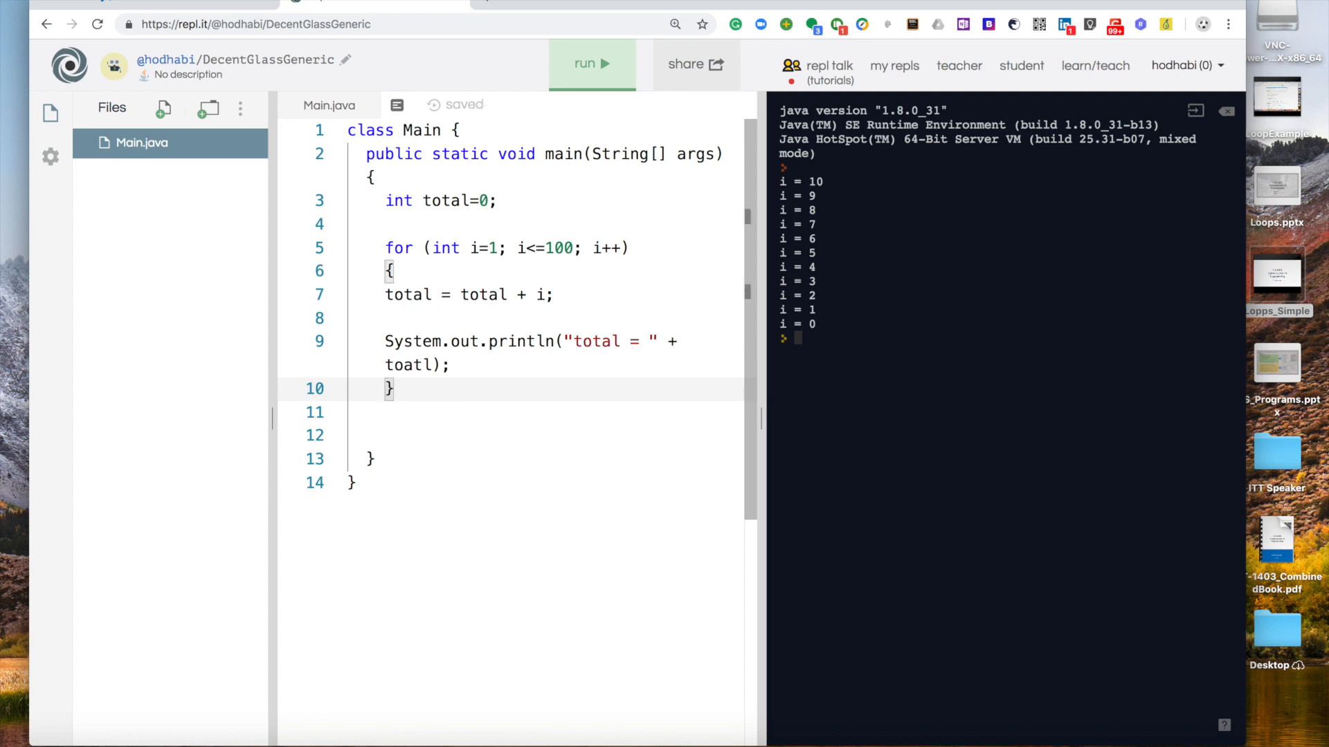
{"action": "key", "text": "Backspace"}
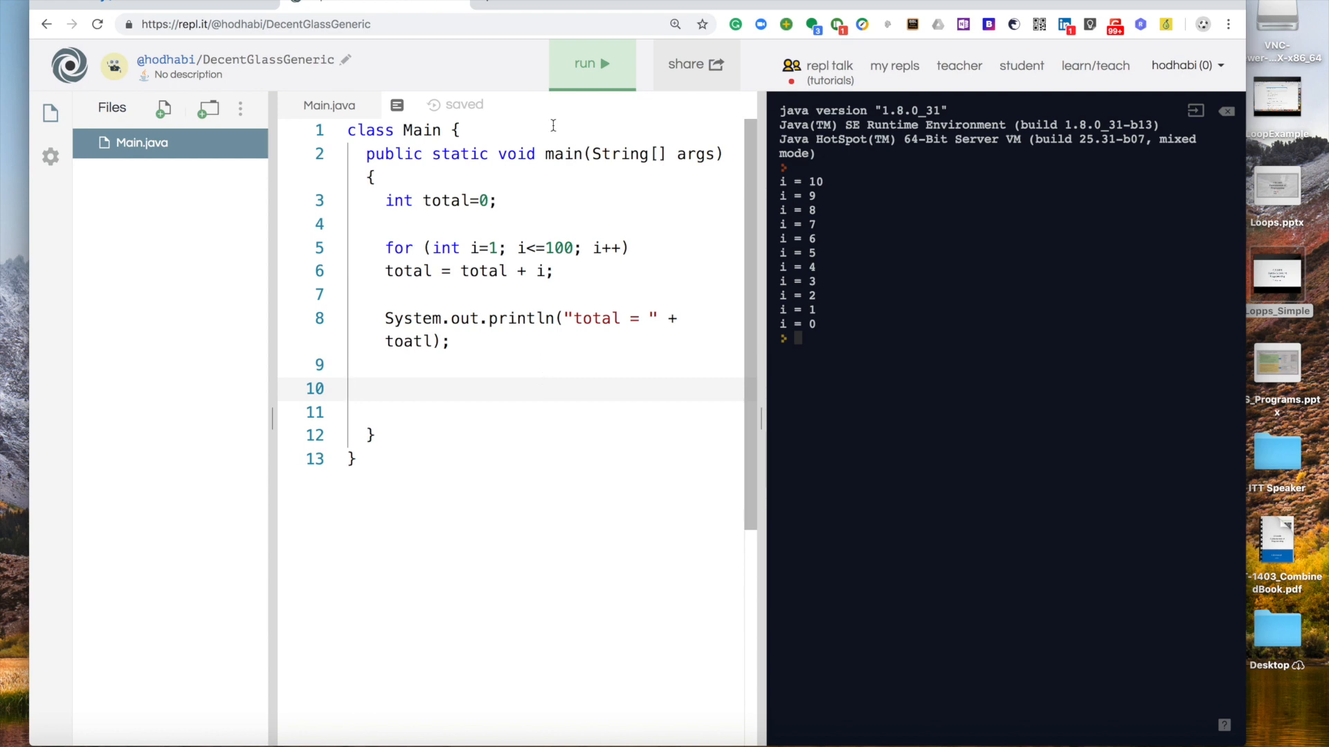
Run to get the cannot-find-symbol error, correct toatl to total and rerun
{"action": "left_click", "coordinate": [590, 65]}
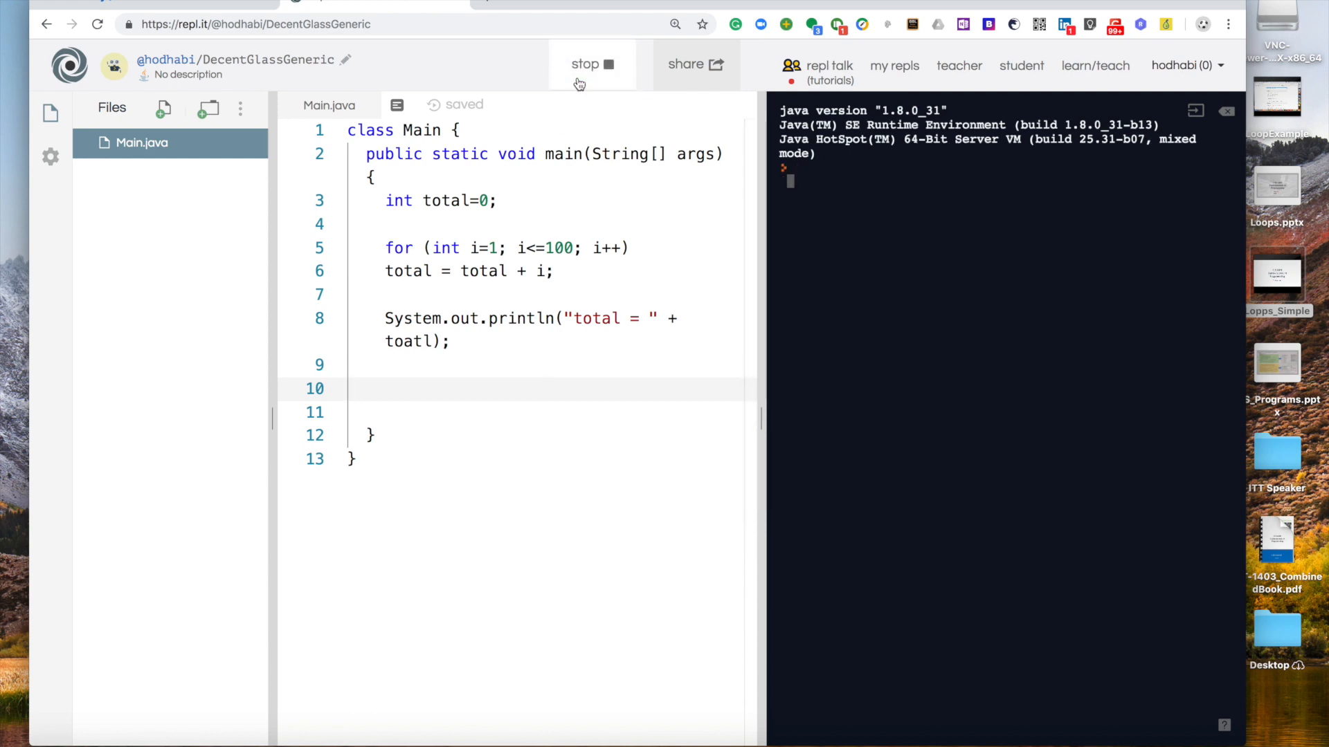
{"action": "left_click", "coordinate": [592, 65]}
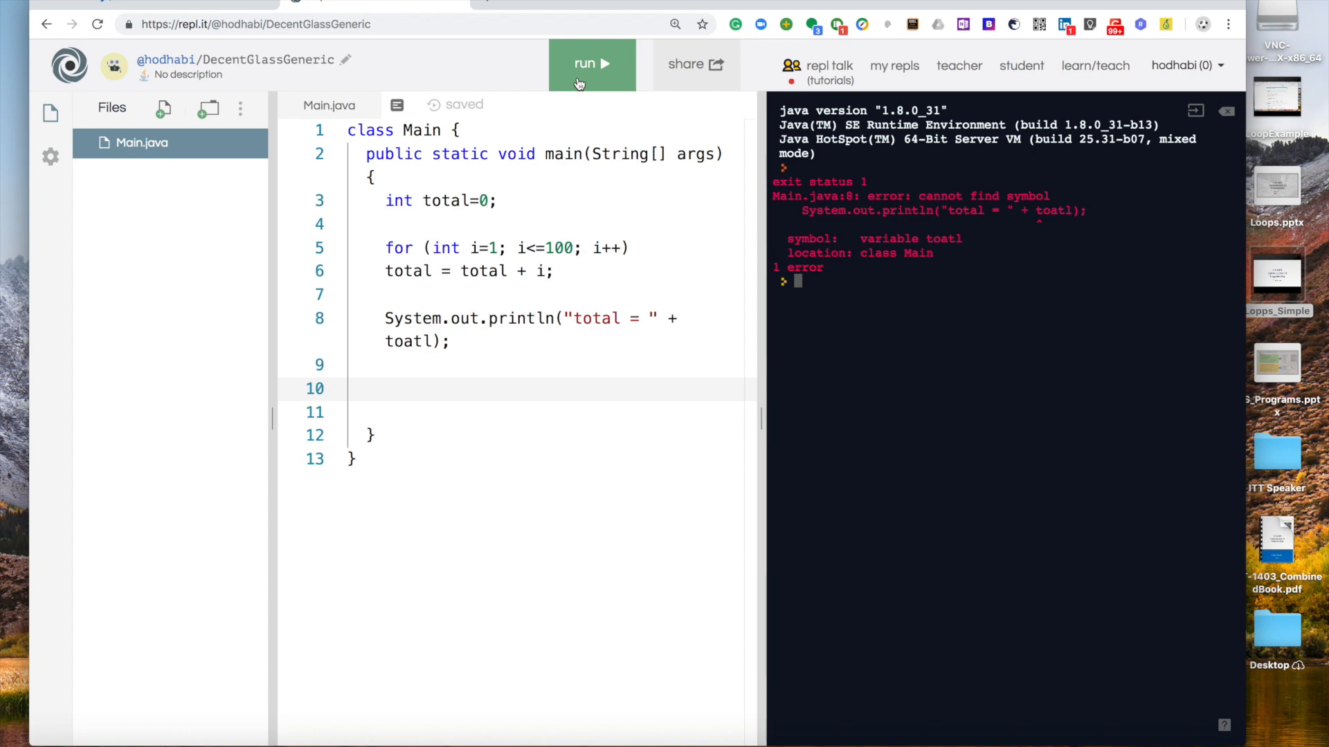
{"action": "left_click", "coordinate": [592, 64]}
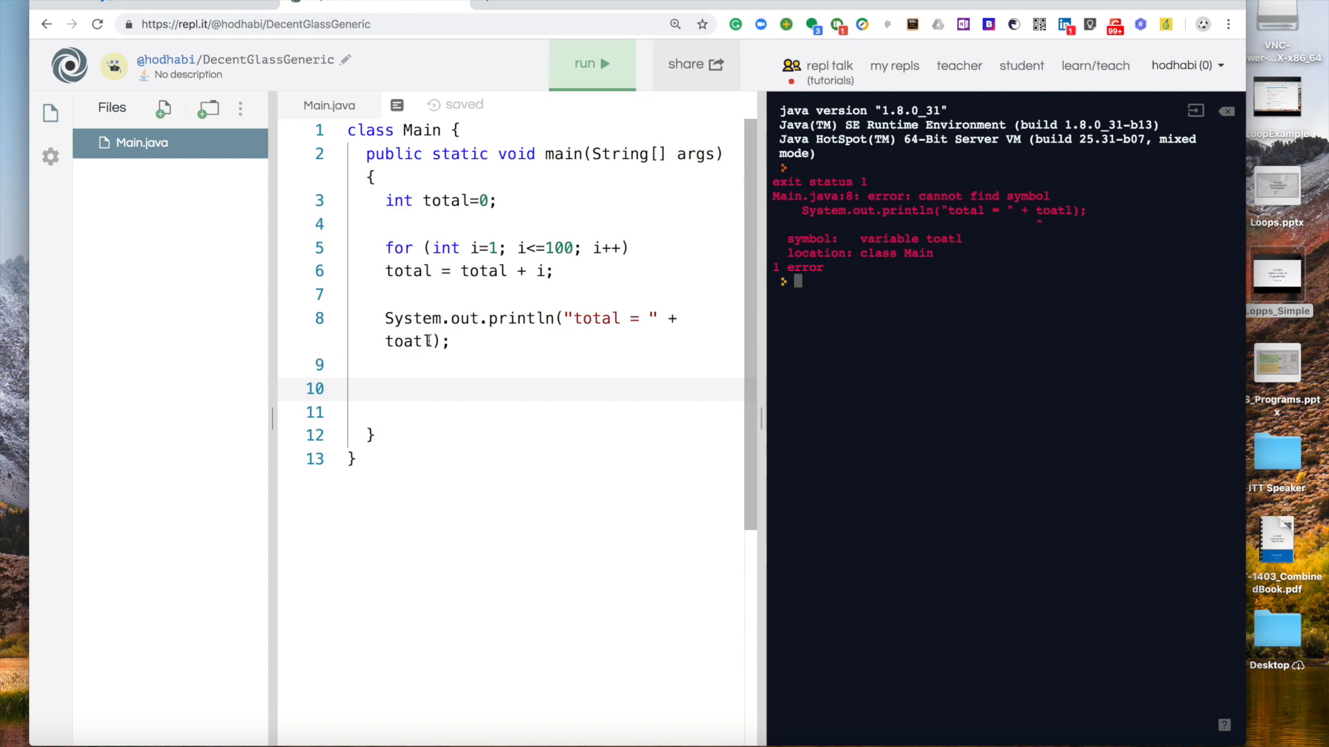
{"action": "key", "text": "Backspace"}
{"action": "type", "text": "t"}
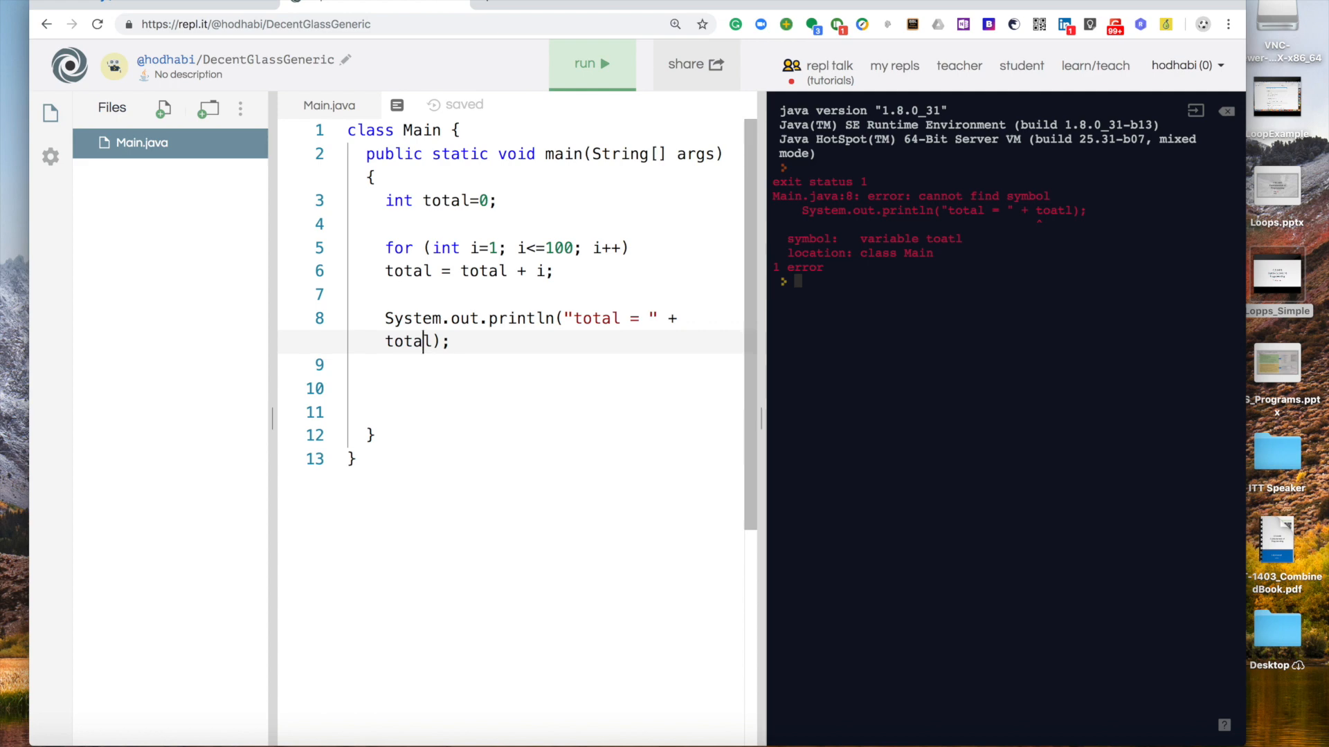
{"action": "mouse_move", "coordinate": [1046, 234]}
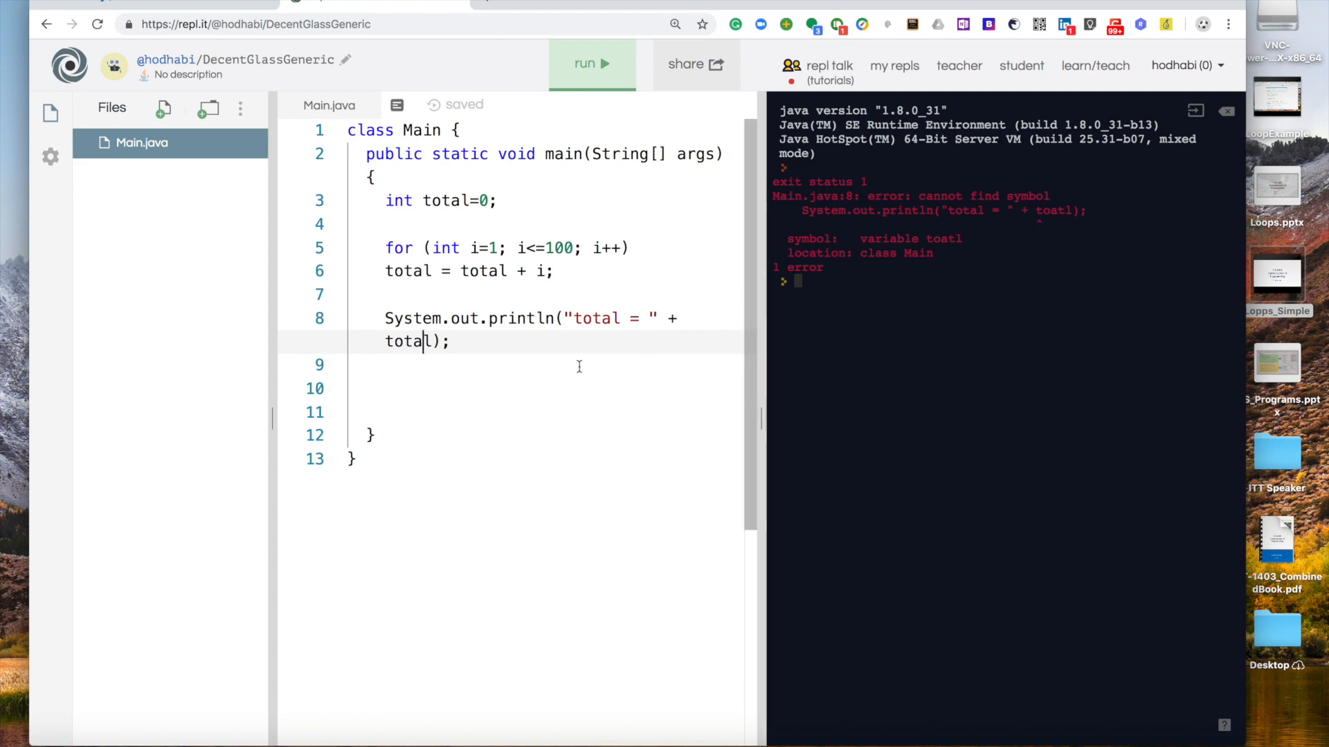
{"action": "left_click", "coordinate": [591, 65]}
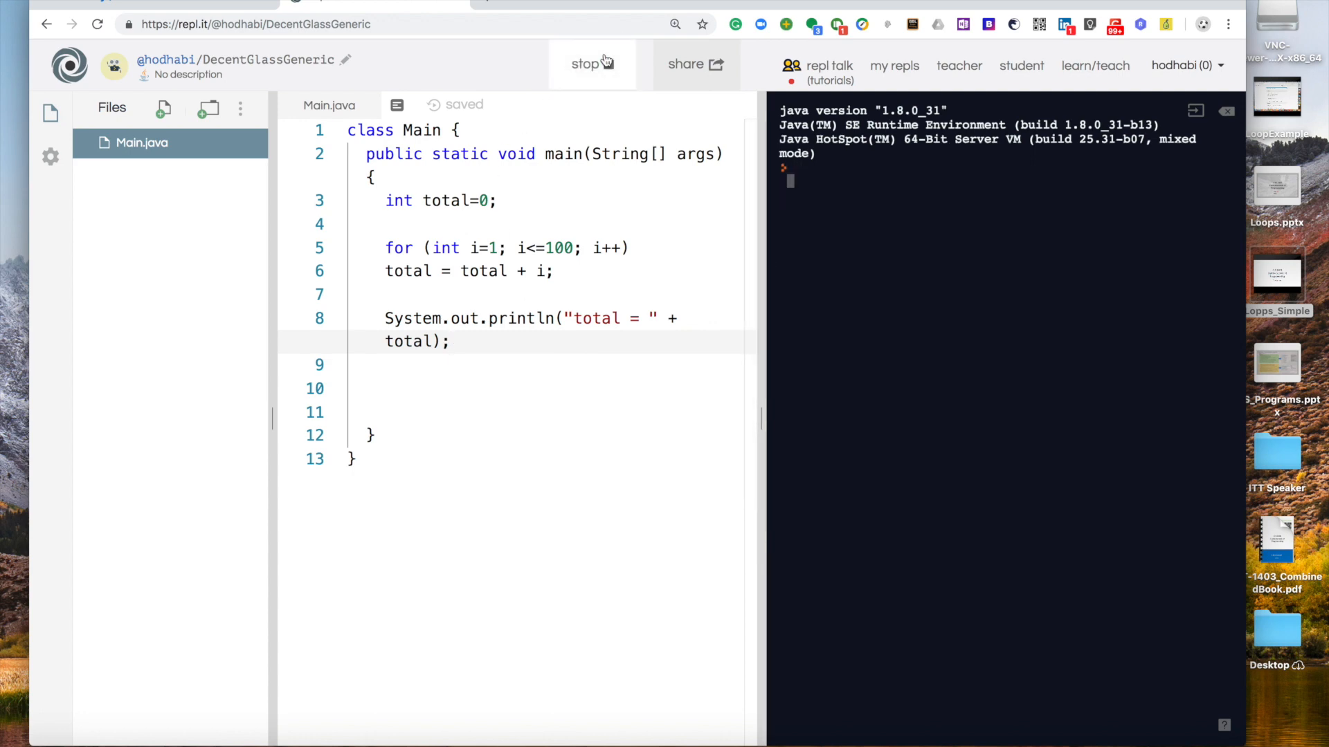
{"action": "left_click", "coordinate": [592, 65]}
{"action": "type", "text": "S"}
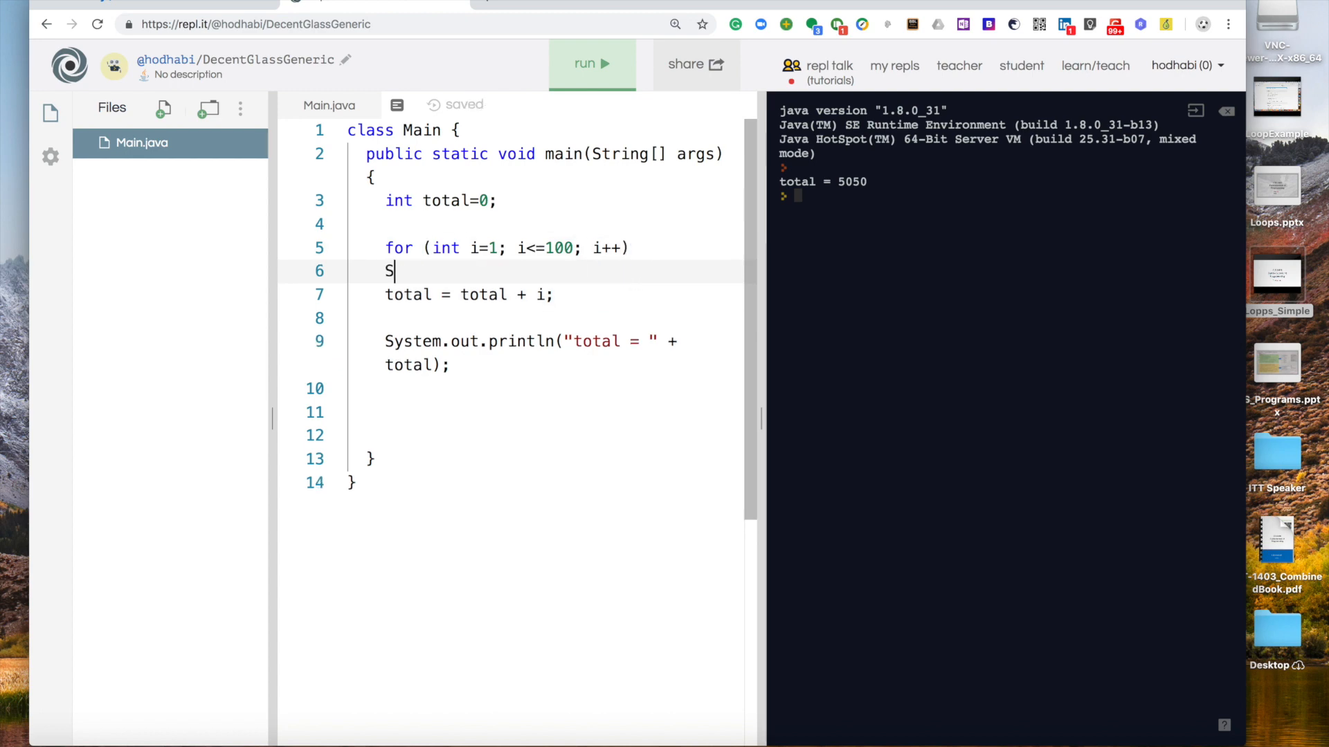
Add System.out.println("i = " + i); inside the loop and wrap the body in braces
{"action": "type", "text": "ystem."}
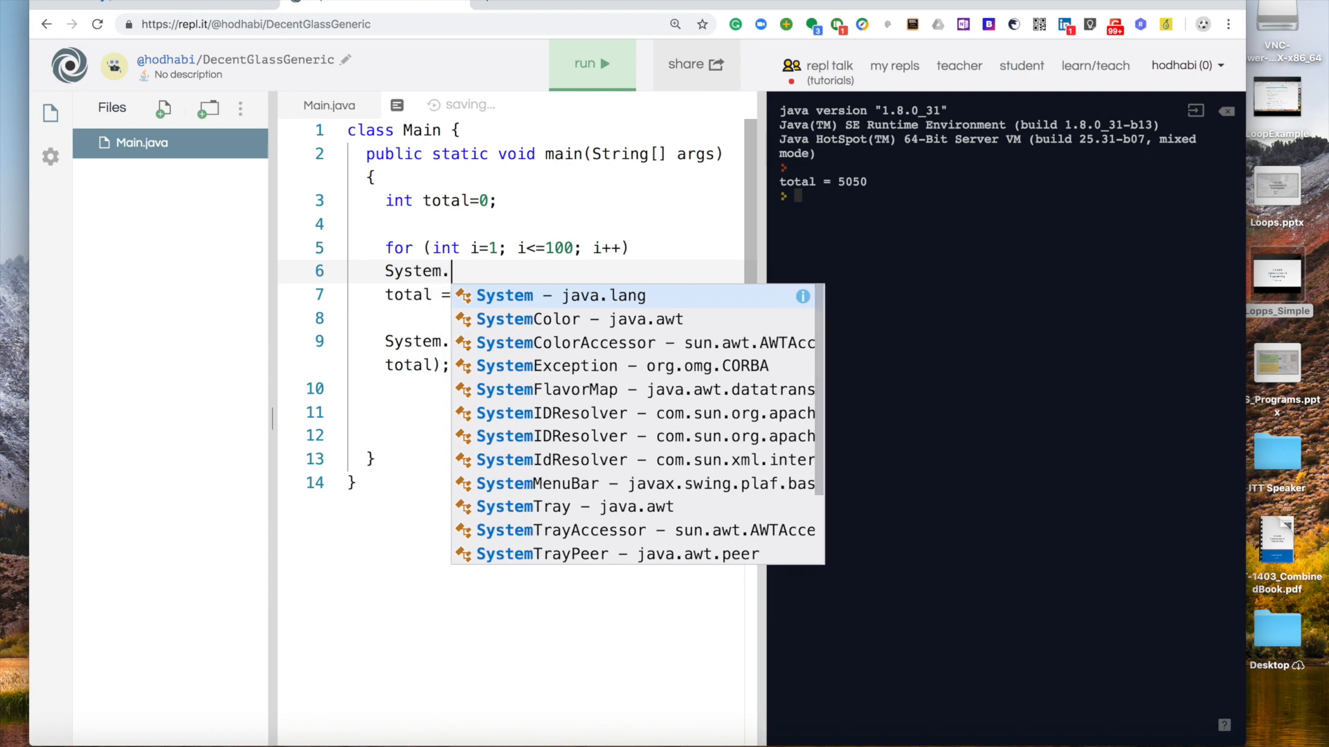
{"action": "type", "text": "out"}
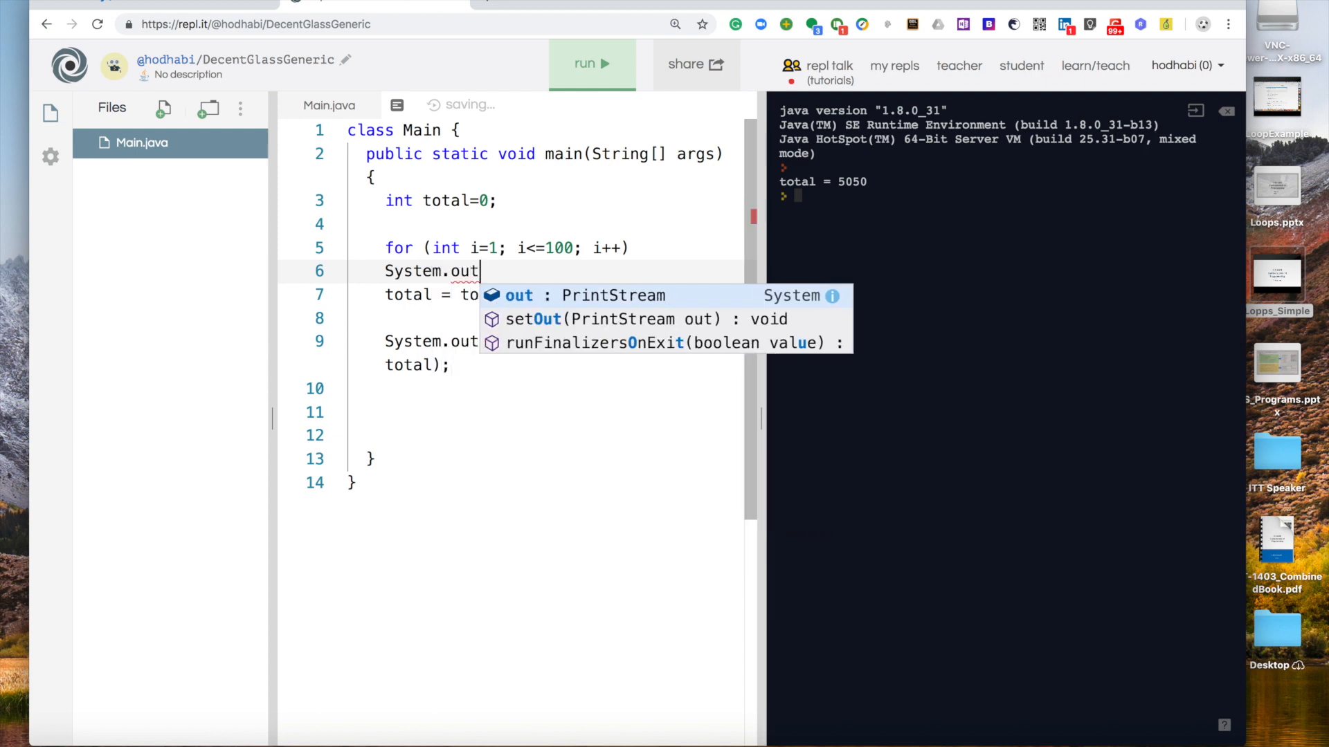
{"action": "type", "text": ".println("}
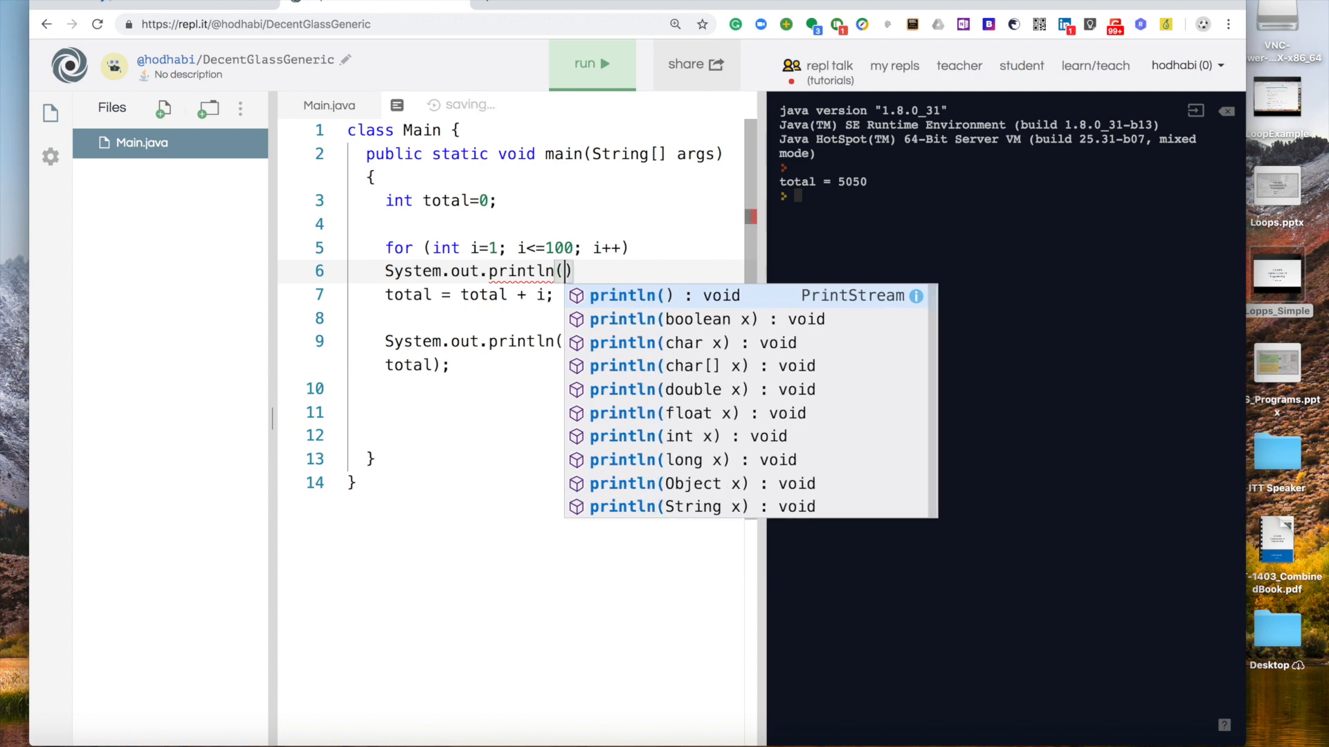
{"action": "type", "text": "\""}
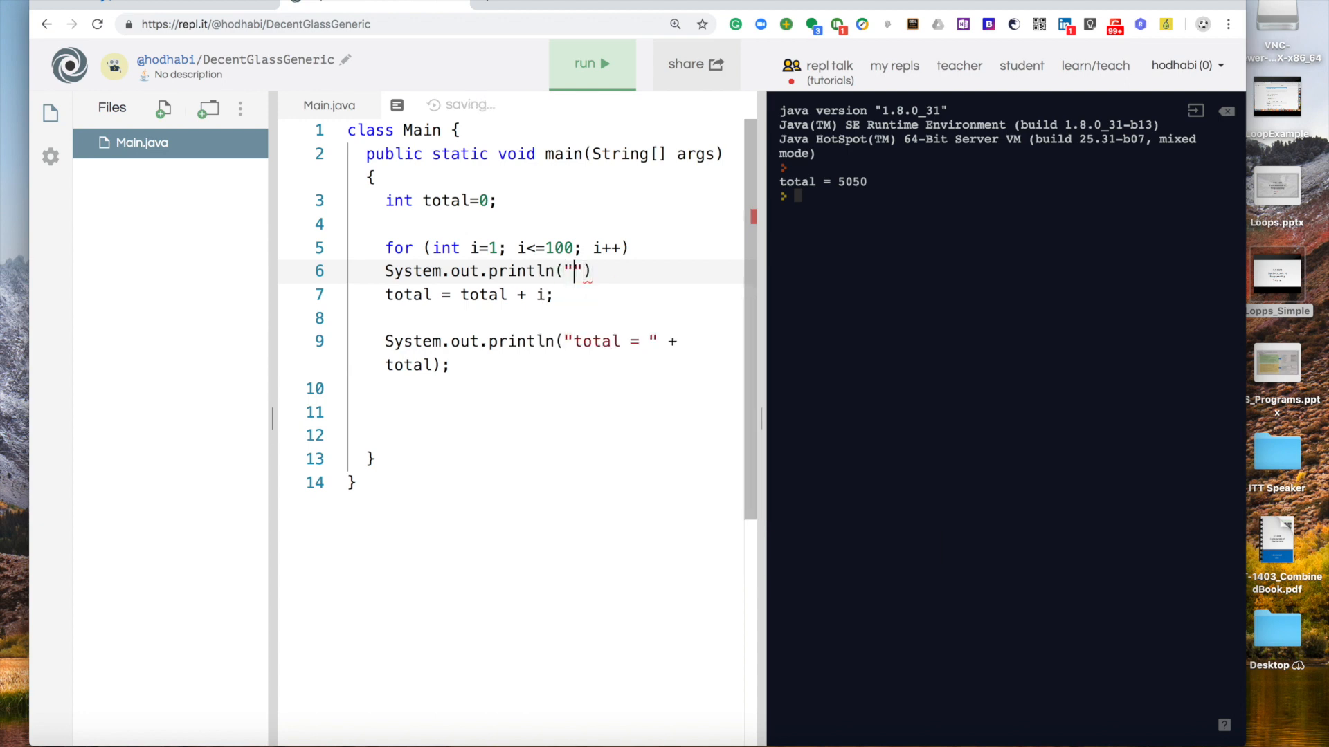
{"action": "type", "text": "i ="}
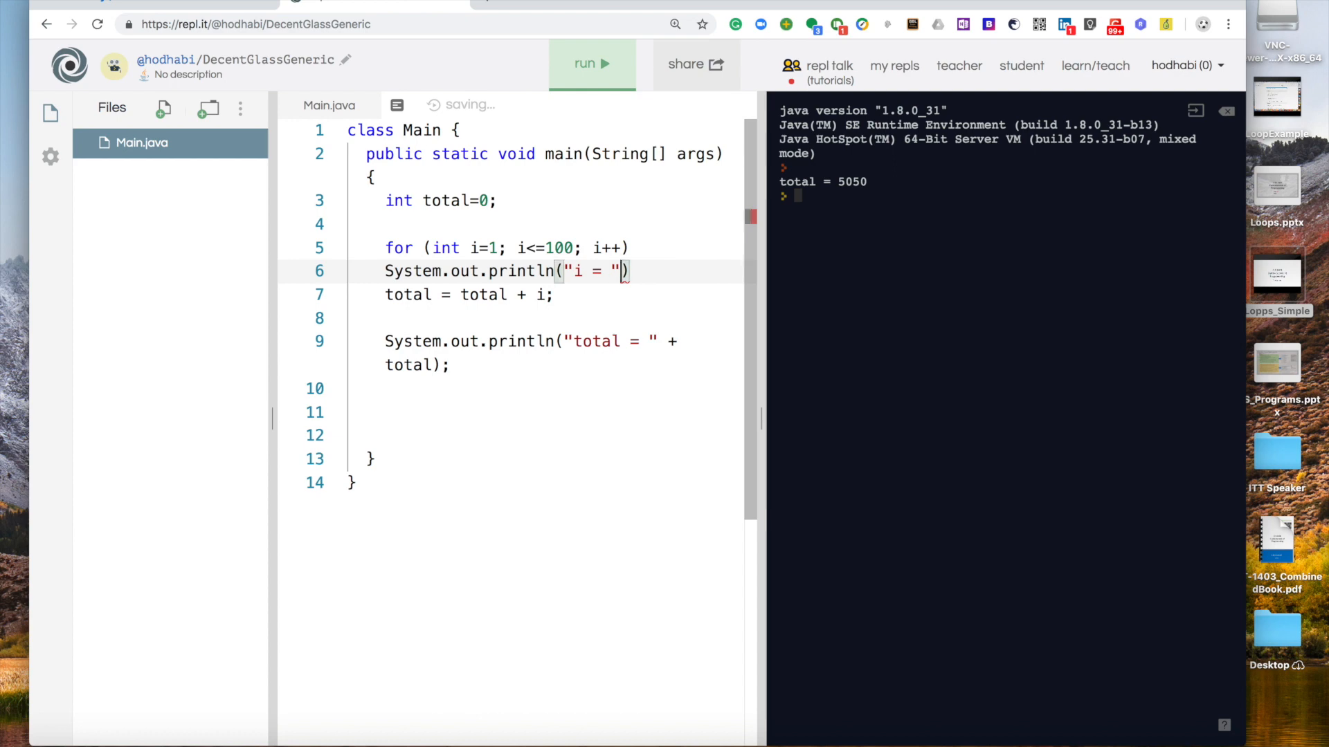
{"action": "type", "text": "+ i"}
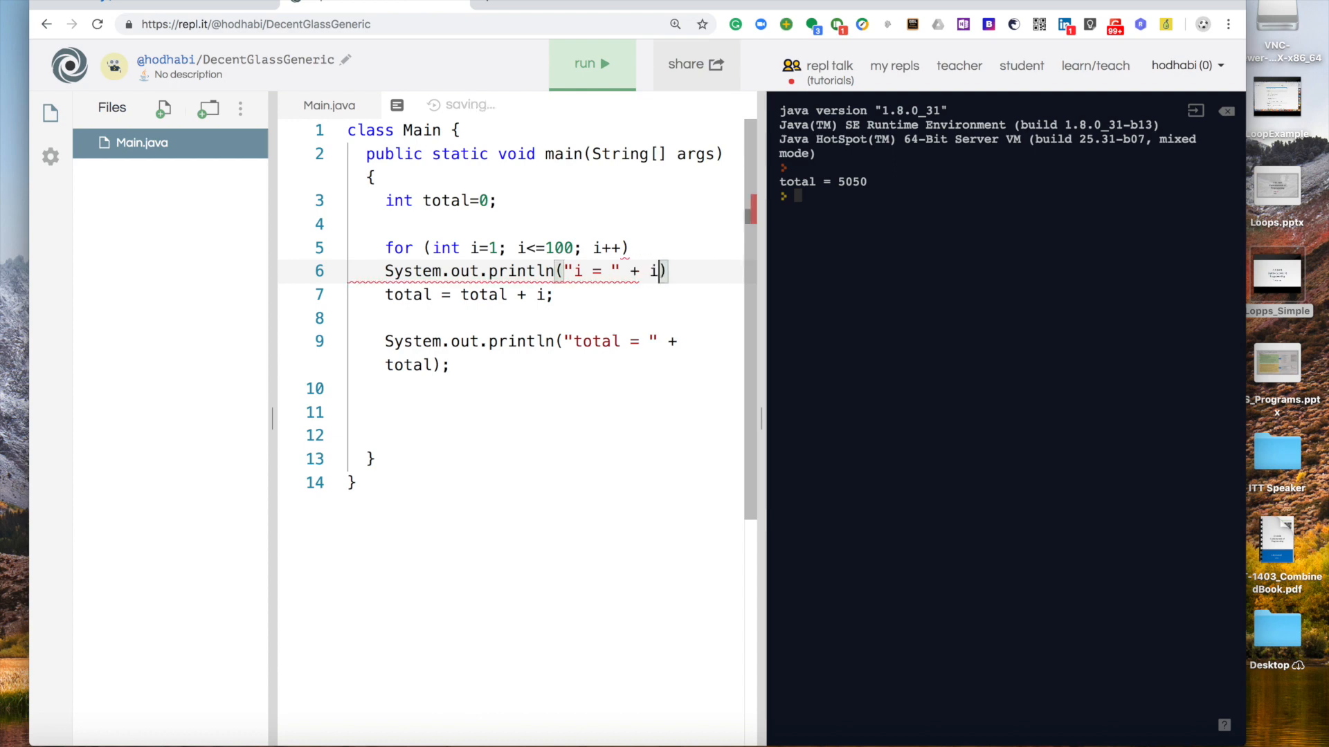
{"action": "type", "text": ";"}
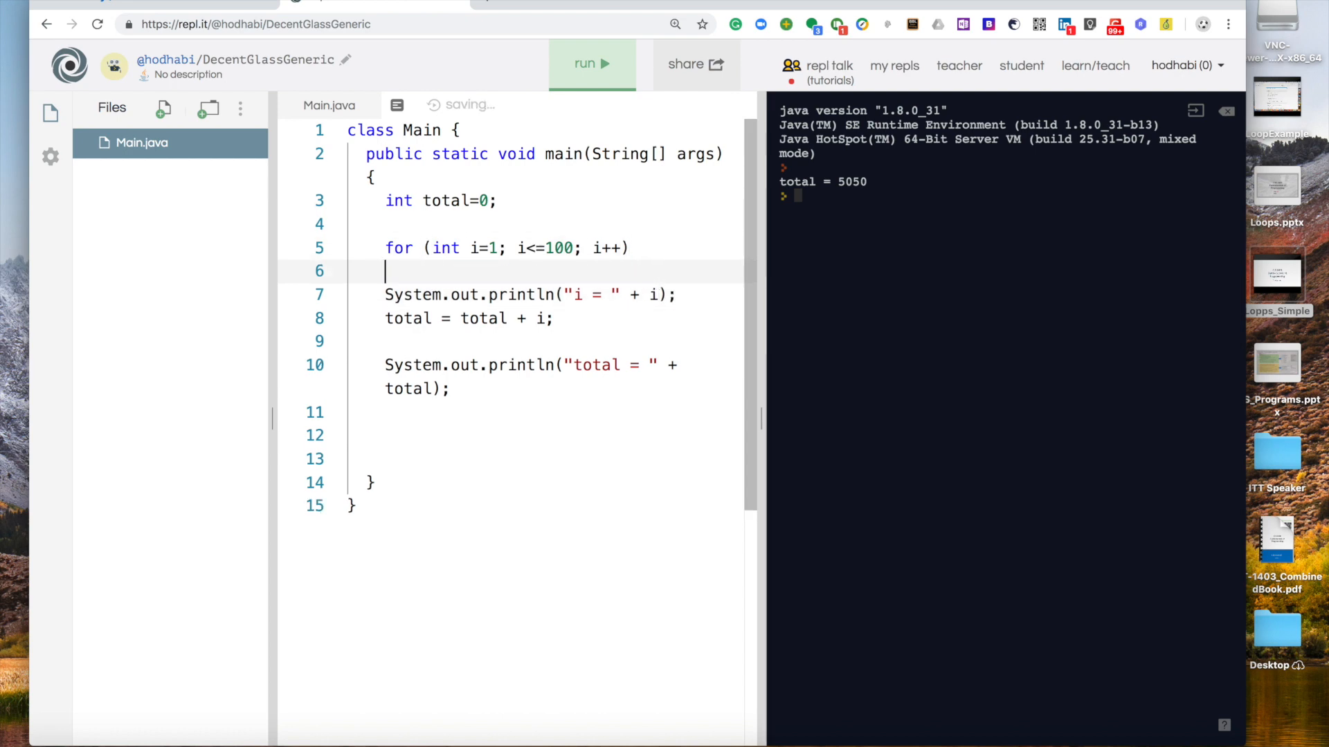
{"action": "type", "text": "{"}
{"action": "left_click", "coordinate": [542, 342]}
{"action": "type", "text": "}"}
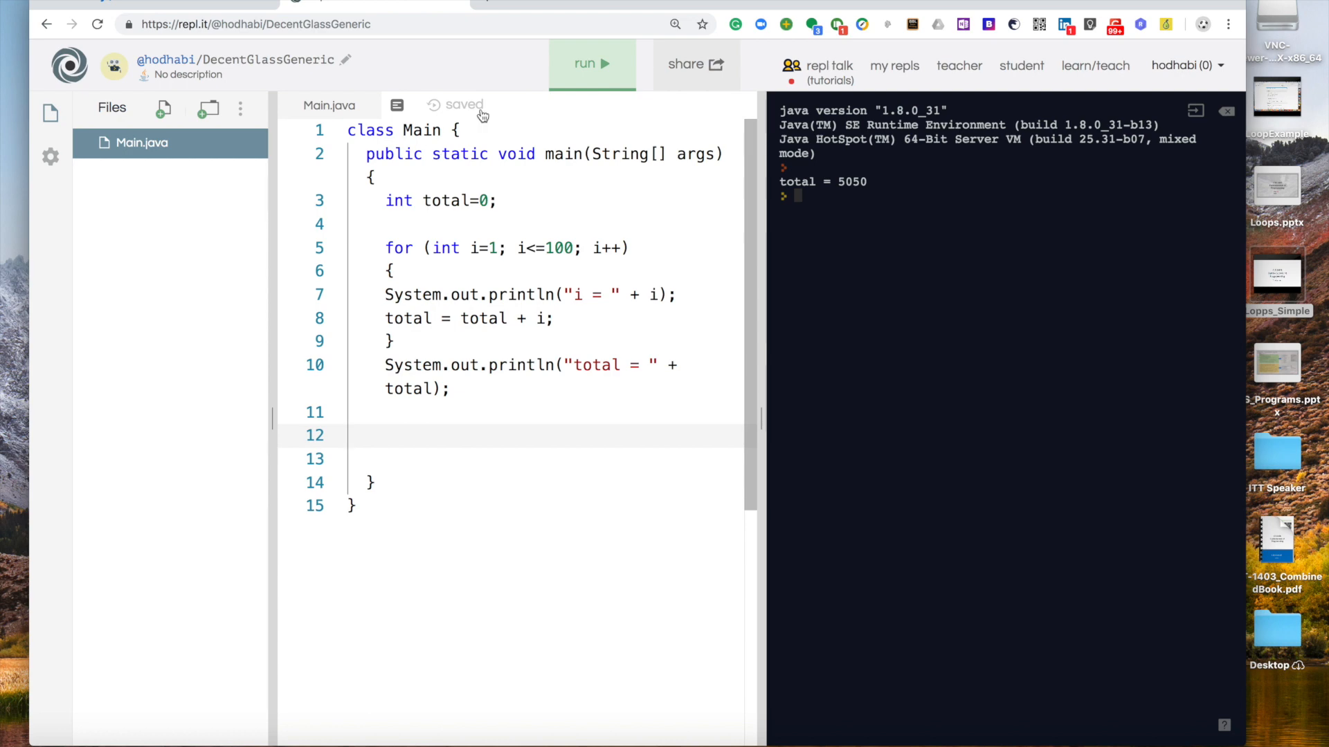
Run the program to print i = 1 to 100 and total = 5050, highlighting the two loop-body lines
{"action": "left_click", "coordinate": [591, 64]}
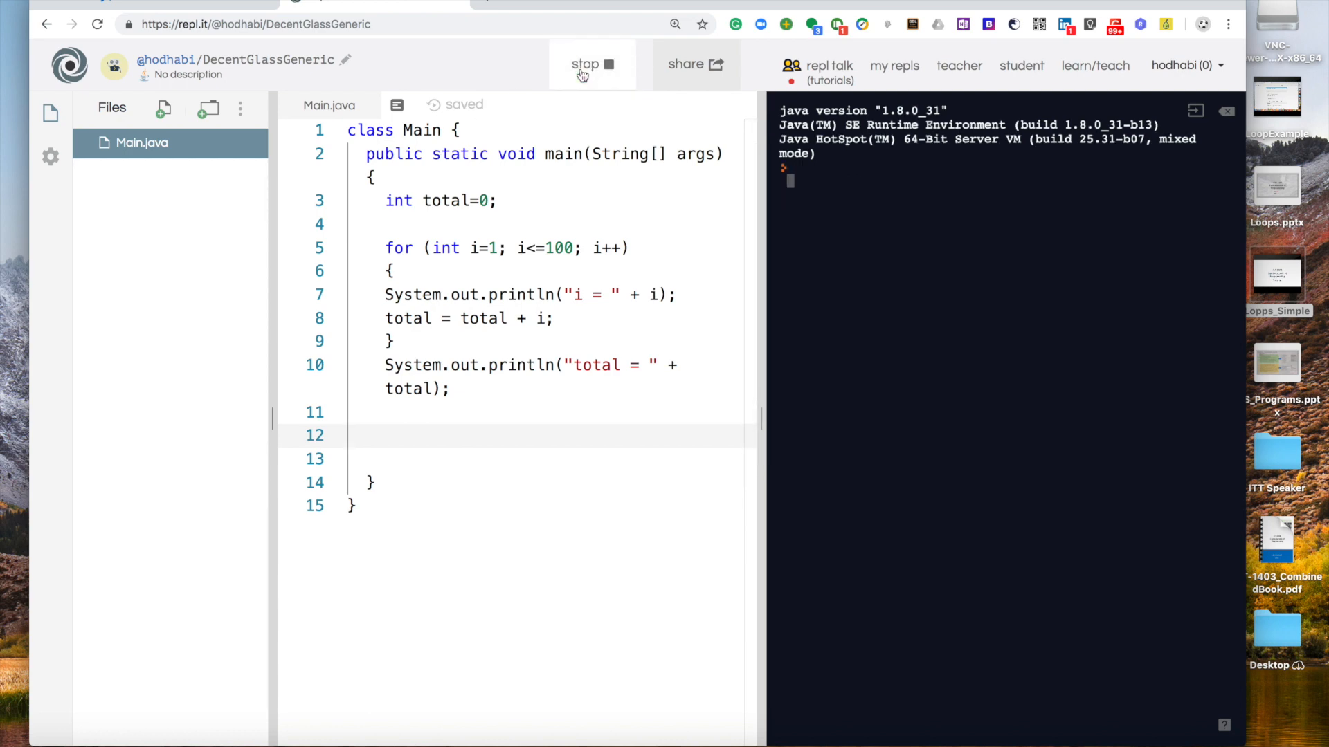
{"action": "left_click", "coordinate": [592, 65]}
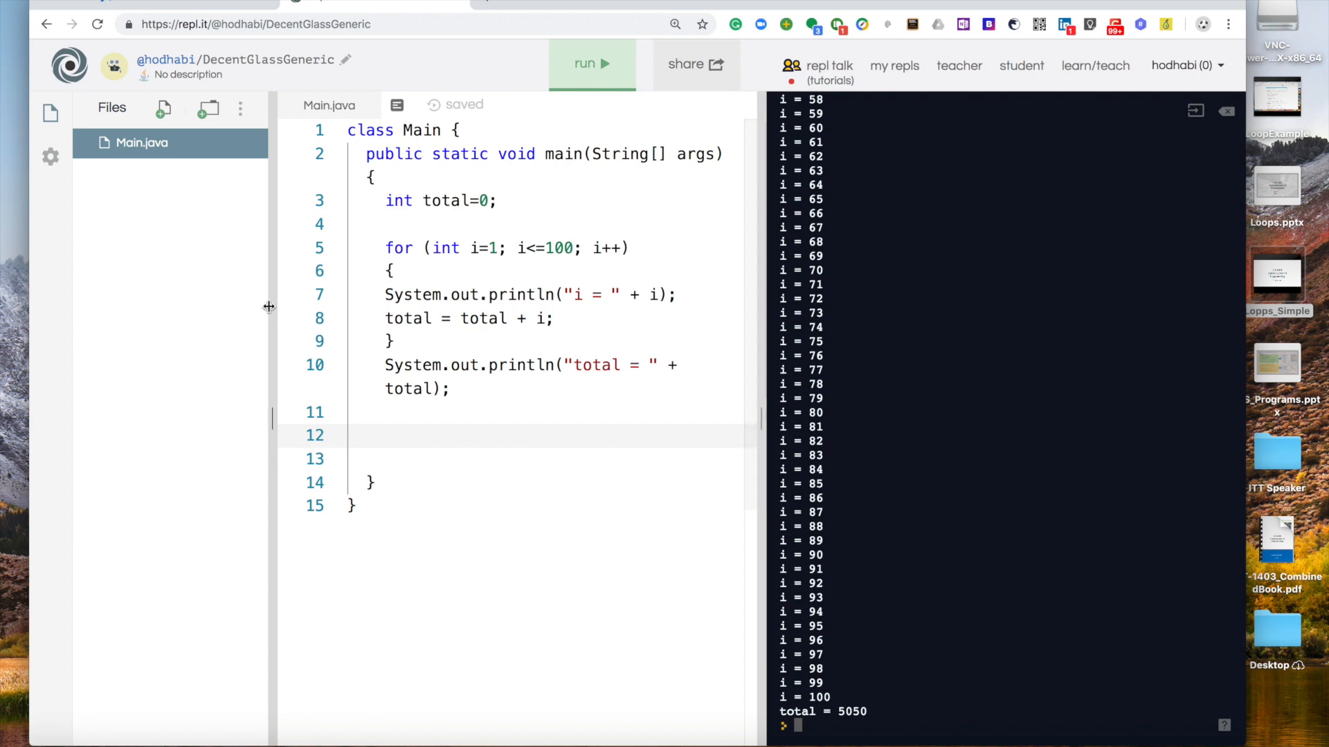
{"action": "left_click_drag", "start_coordinate": [384, 294], "coordinate": [551, 319]}
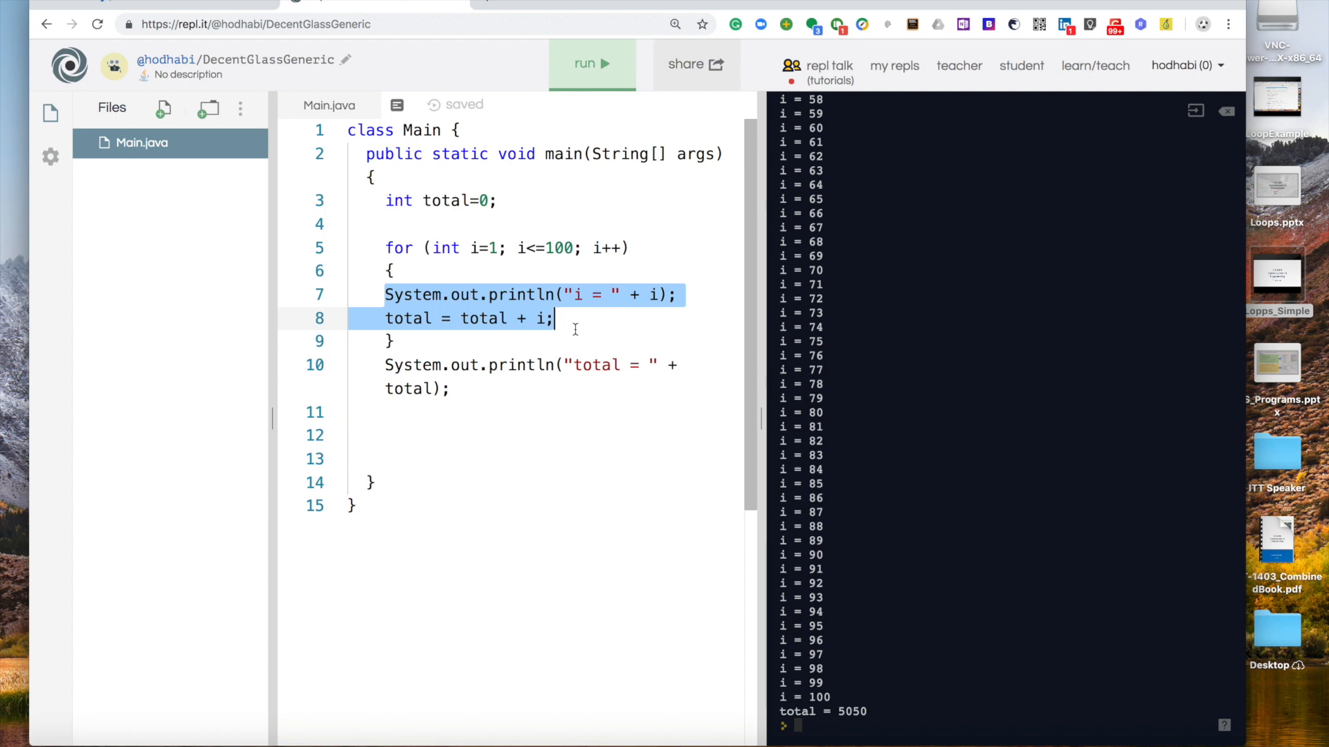
{"action": "left_click", "coordinate": [452, 389]}
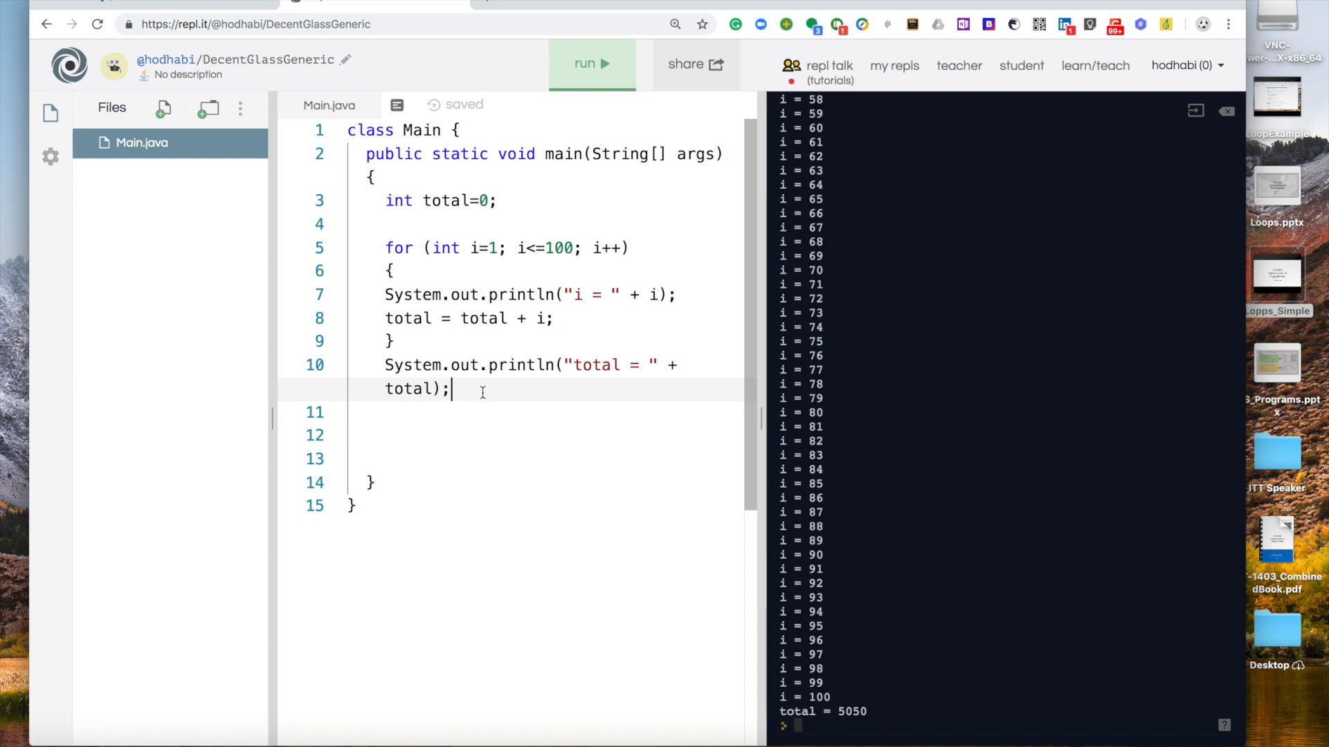
Write System.out.println(i); after the loop, noting the loop declaration int i=1
{"action": "key", "text": "Enter"}
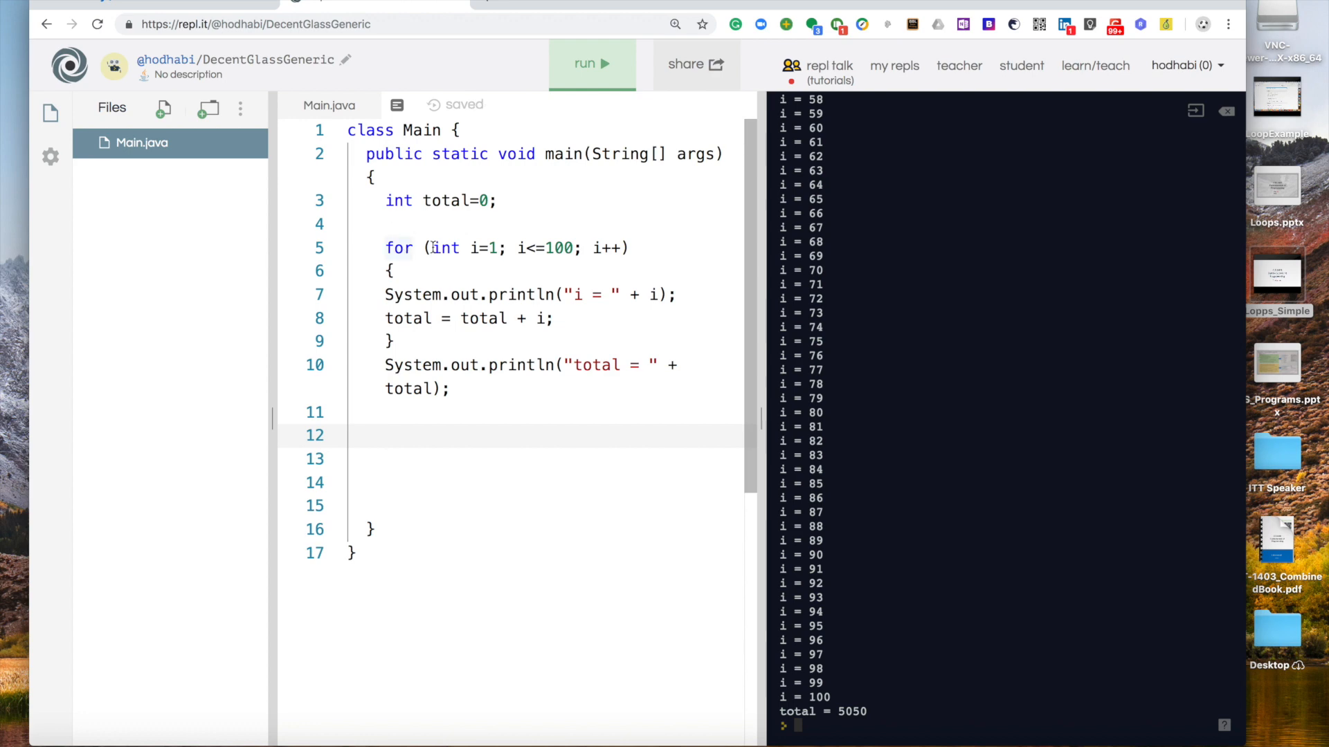
{"action": "left_click_drag", "start_coordinate": [432, 248], "coordinate": [498, 248]}
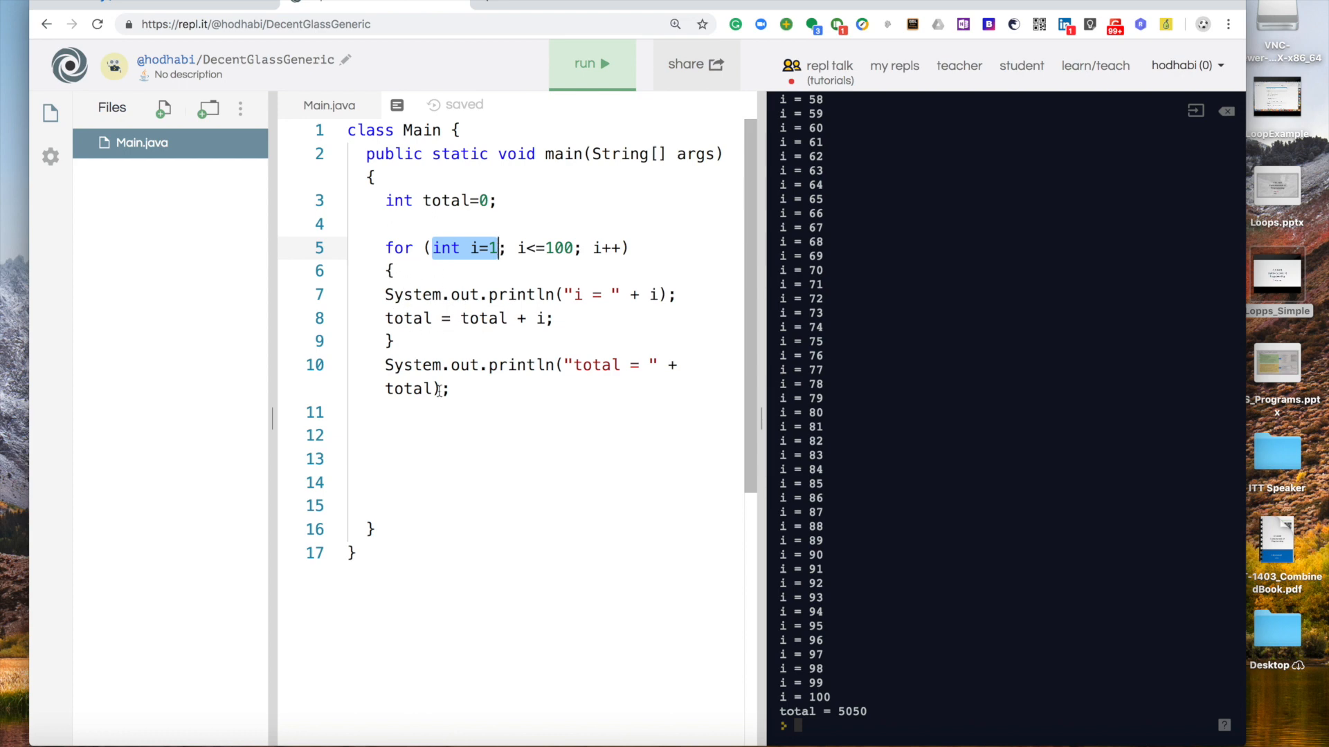
{"action": "type", "text": "S"}
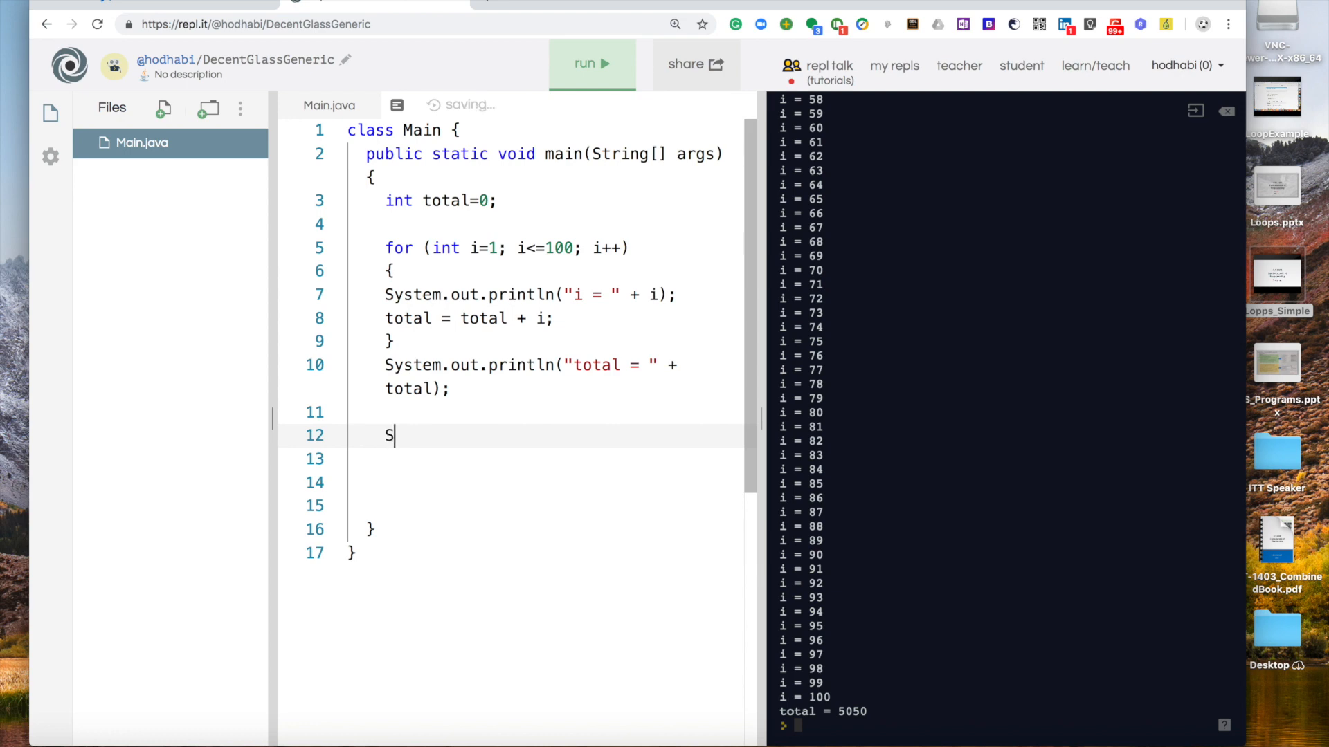
{"action": "type", "text": "ystem."}
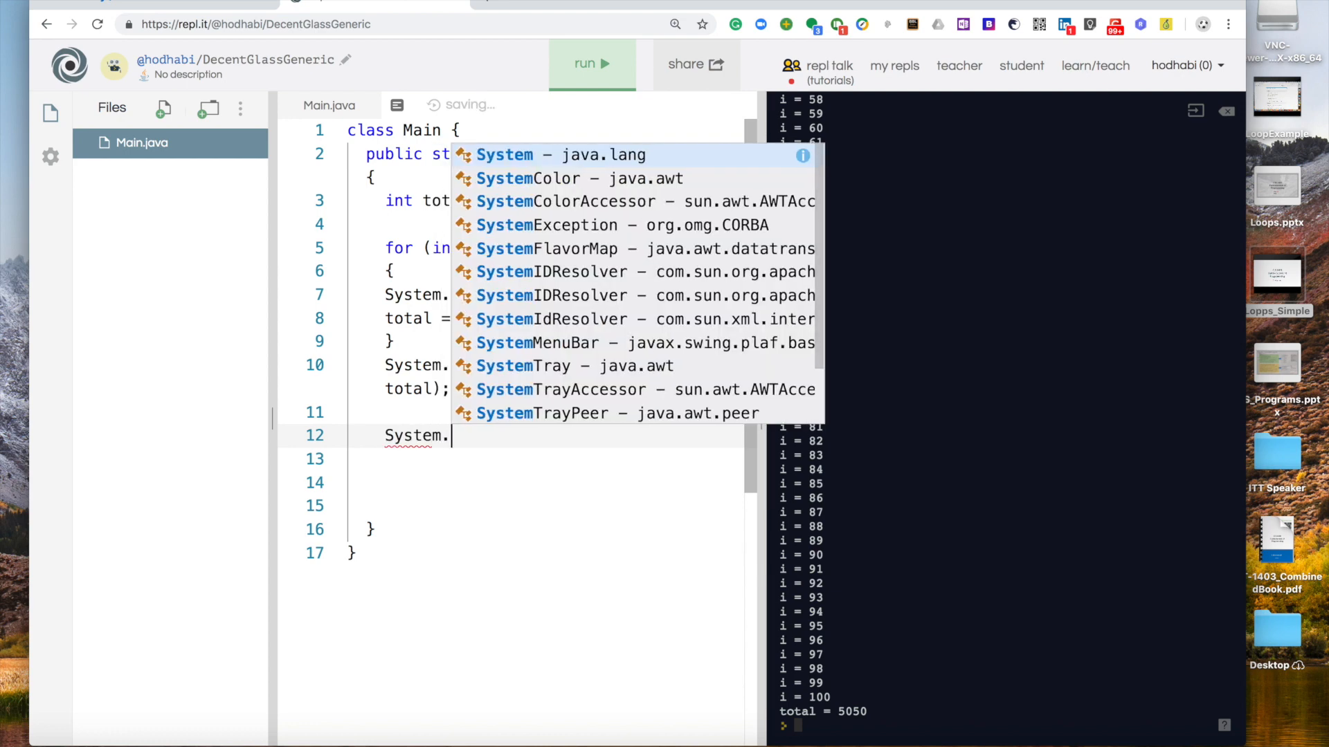
{"action": "type", "text": "out.pr"}
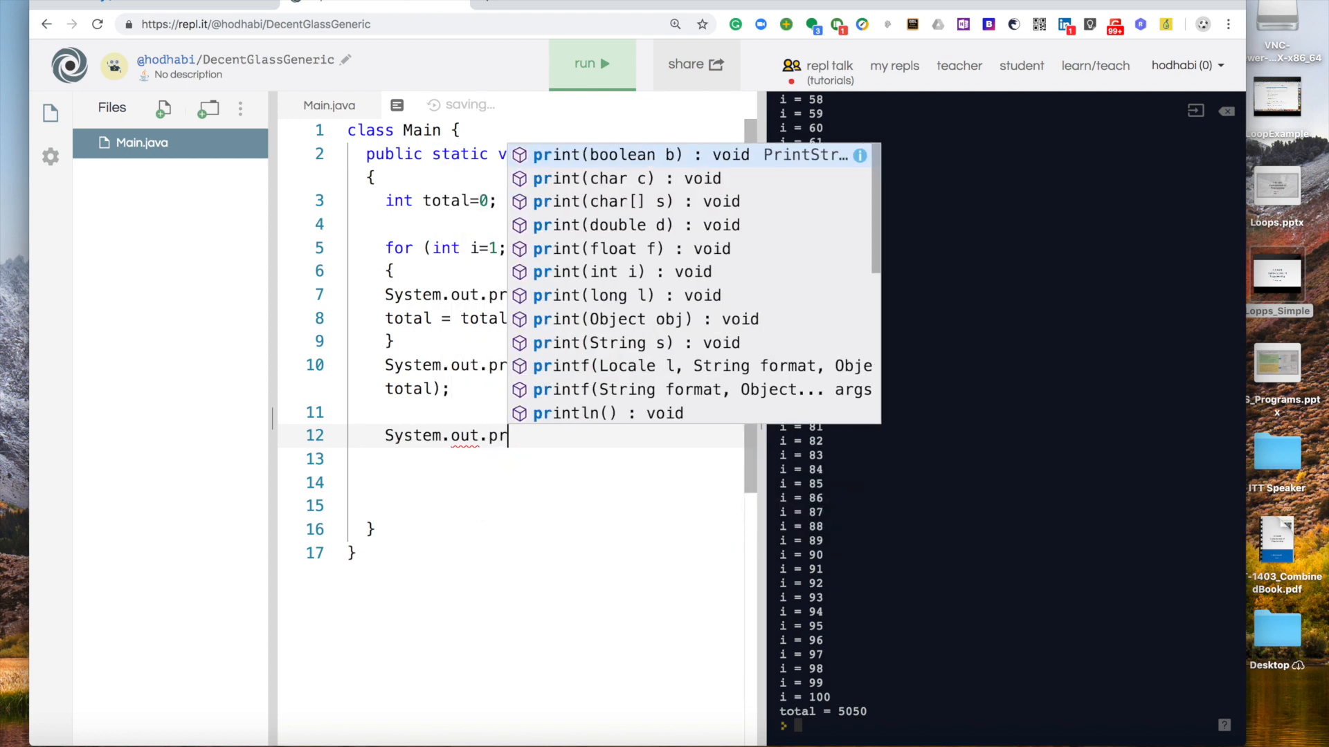
{"action": "type", "text": "intln"}
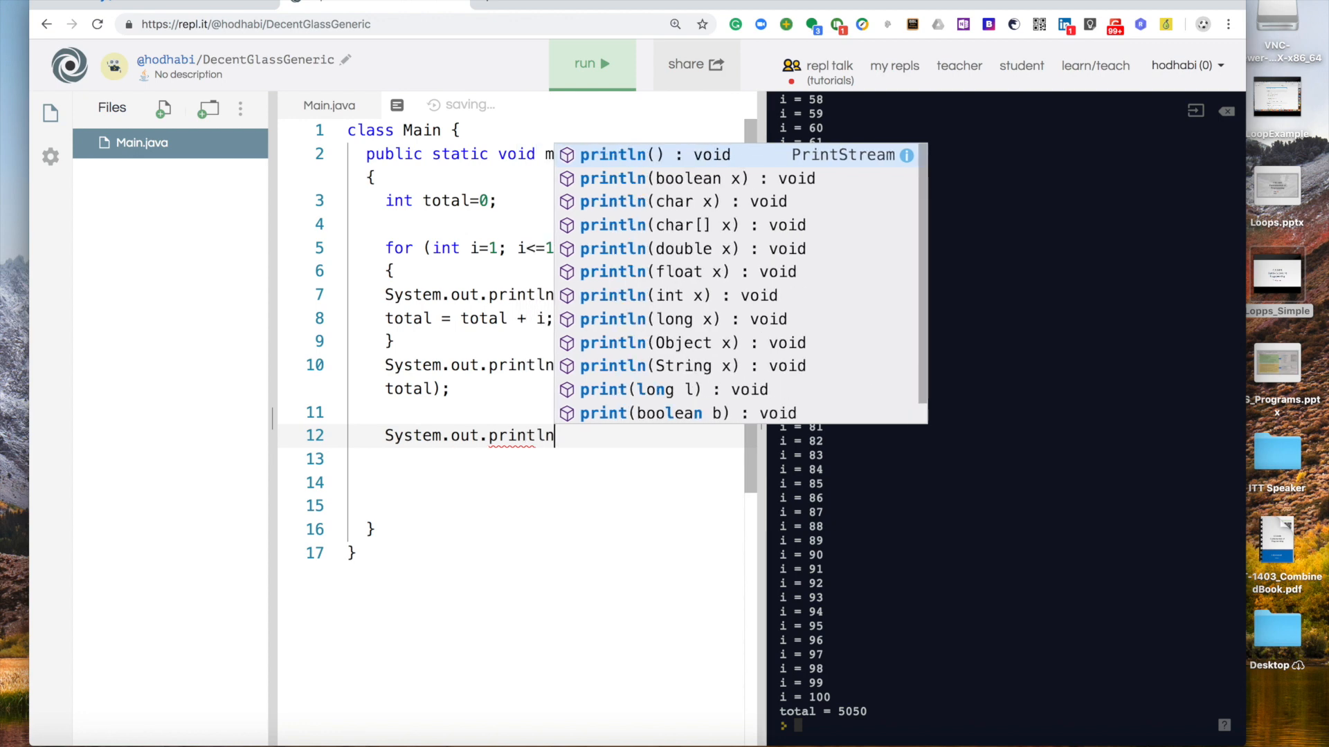
{"action": "type", "text": "(i"}
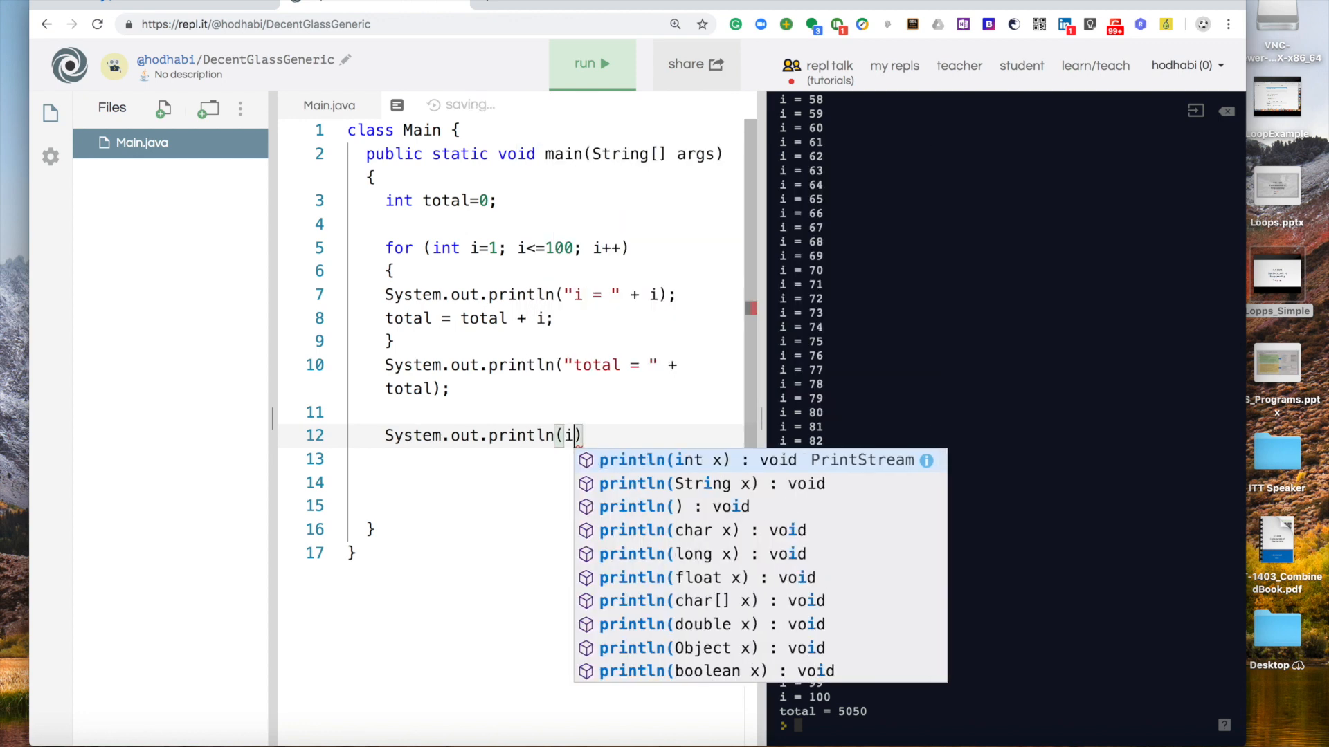
{"action": "type", "text": ");"}
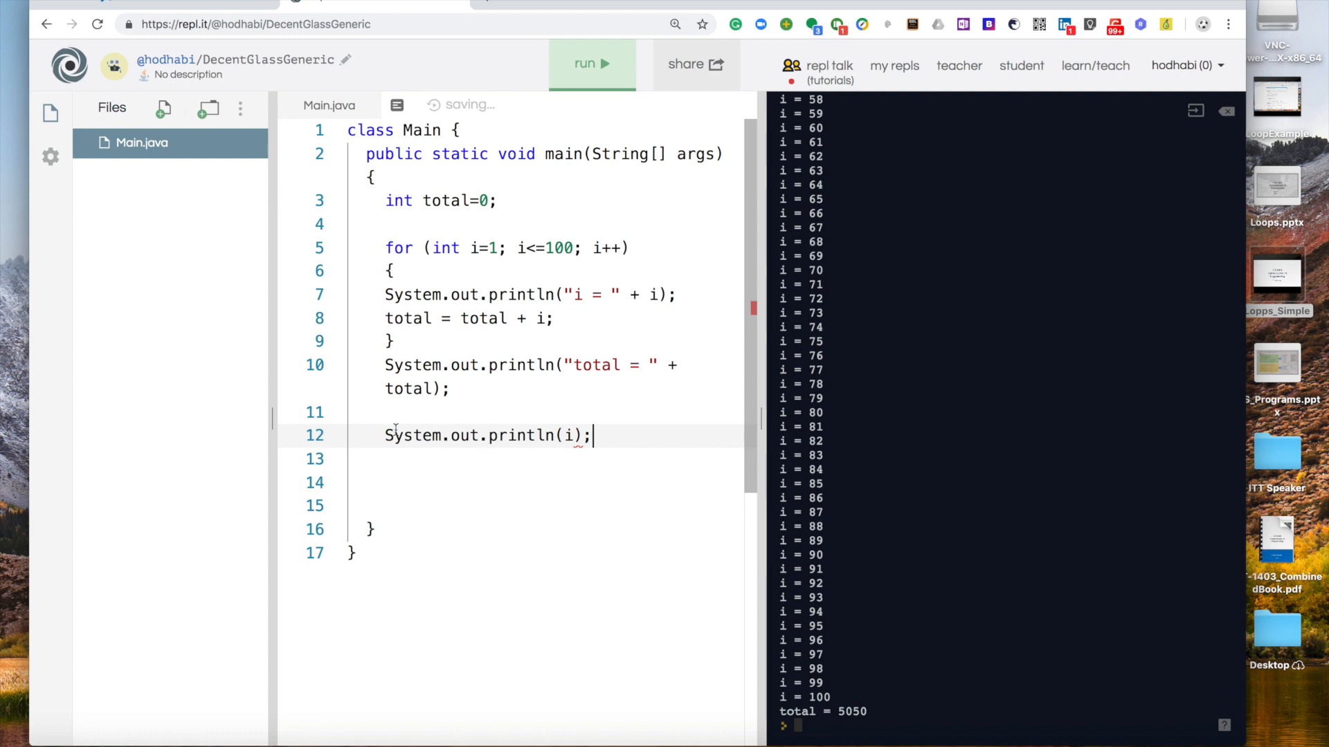
{"action": "left_click", "coordinate": [517, 506]}
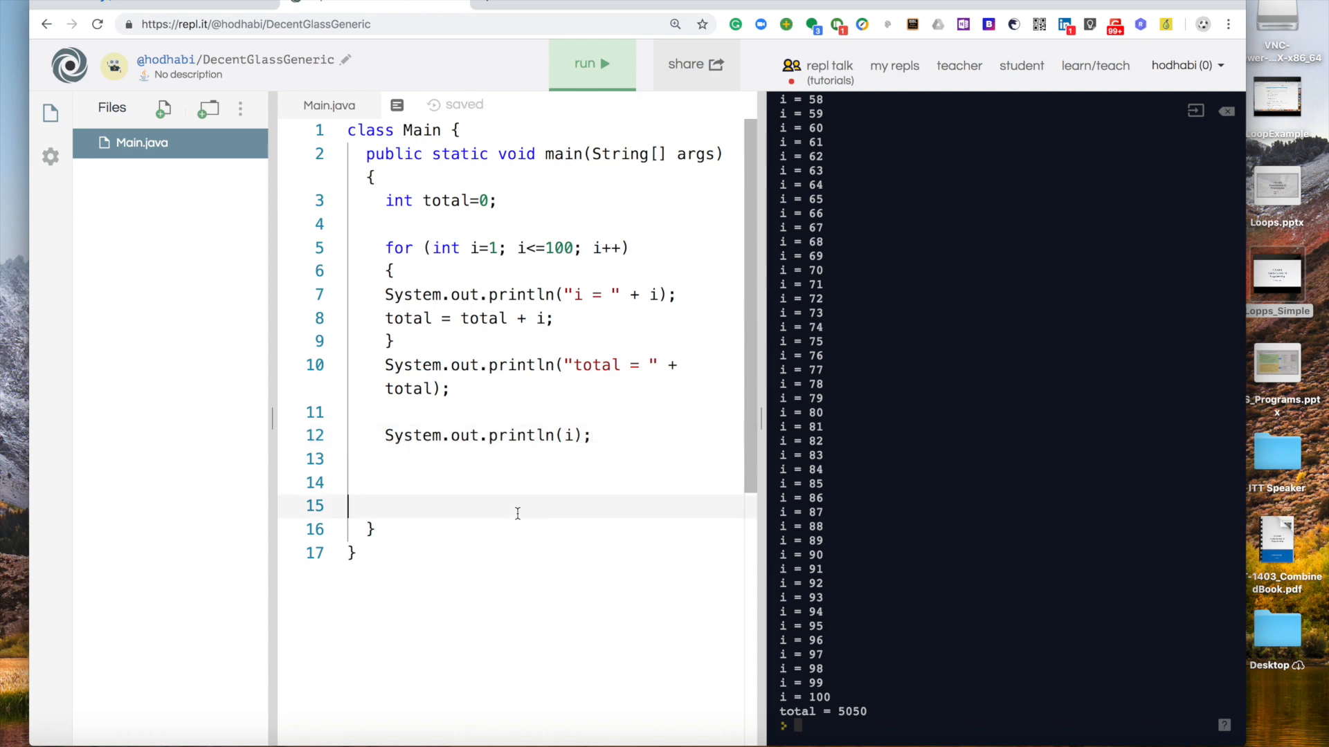
Run the program to get the cannot find symbol error for i on line 12
{"action": "left_click", "coordinate": [590, 65]}
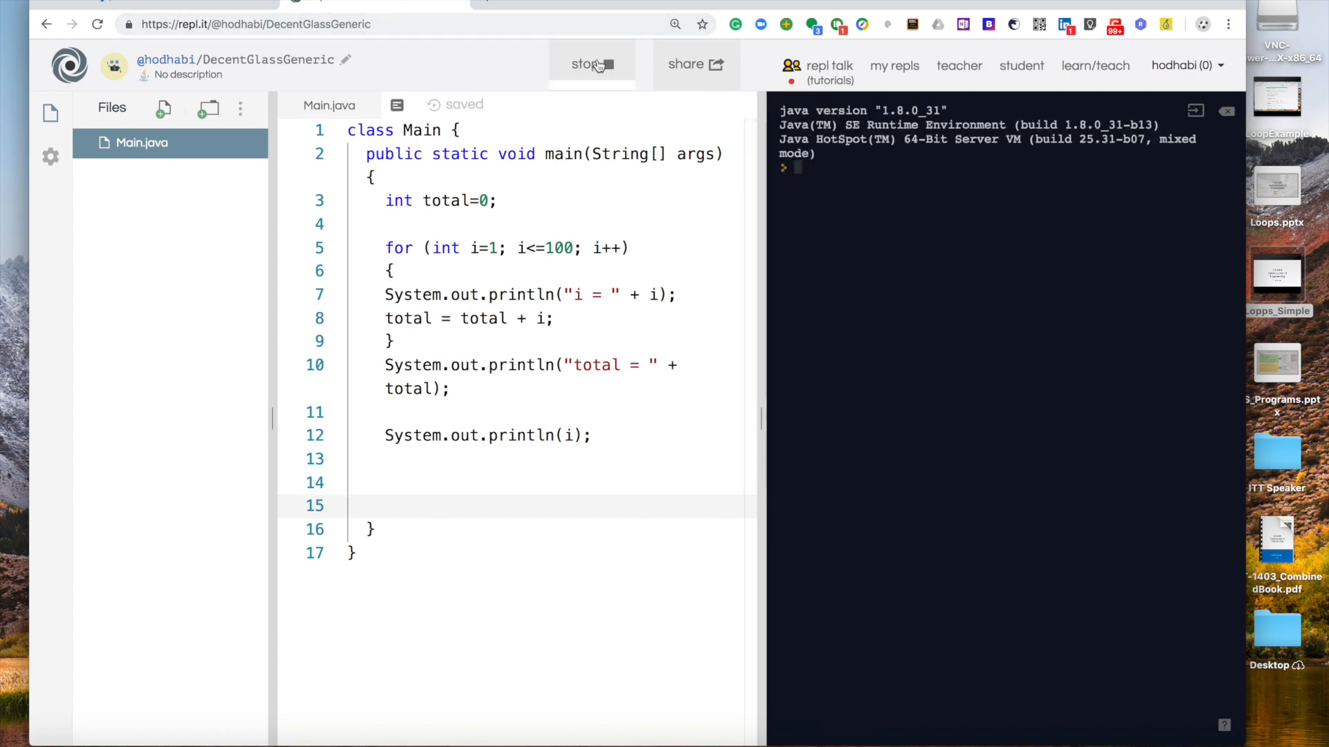
{"action": "left_click", "coordinate": [592, 64]}
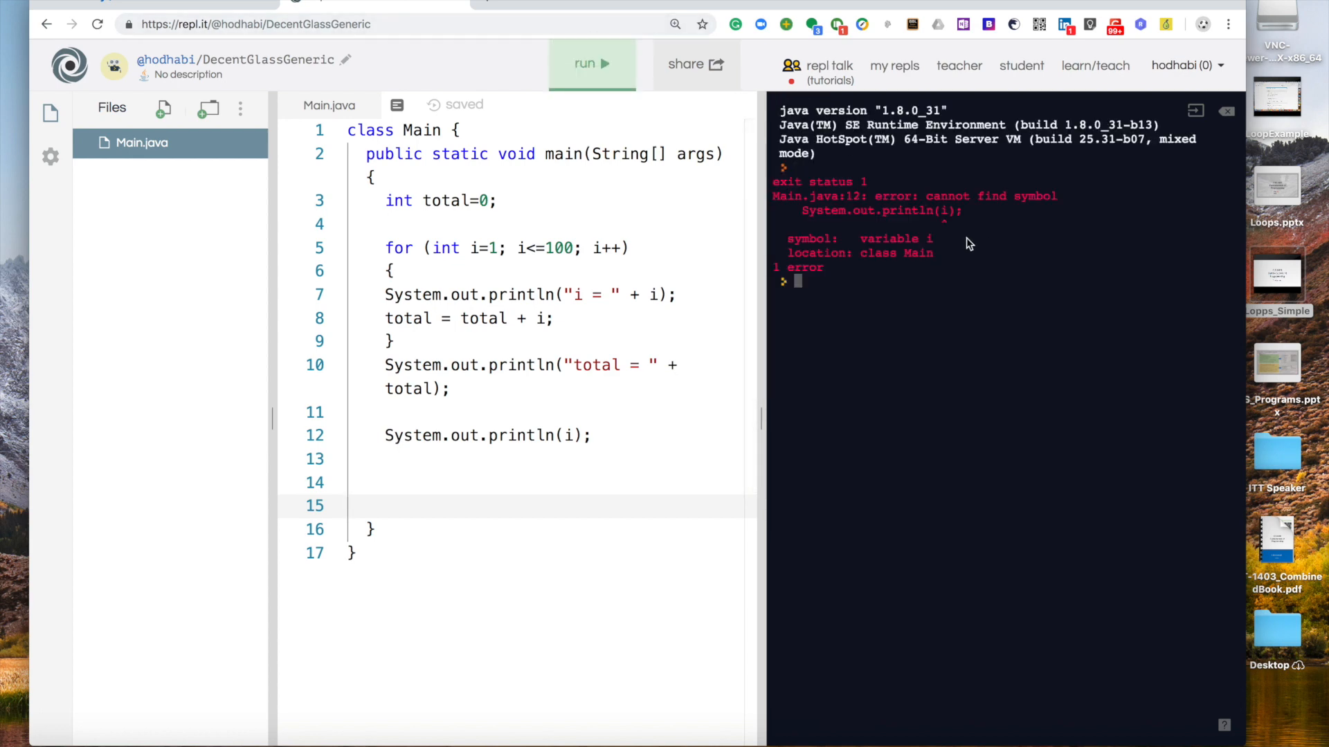
{"action": "mouse_move", "coordinate": [951, 231]}
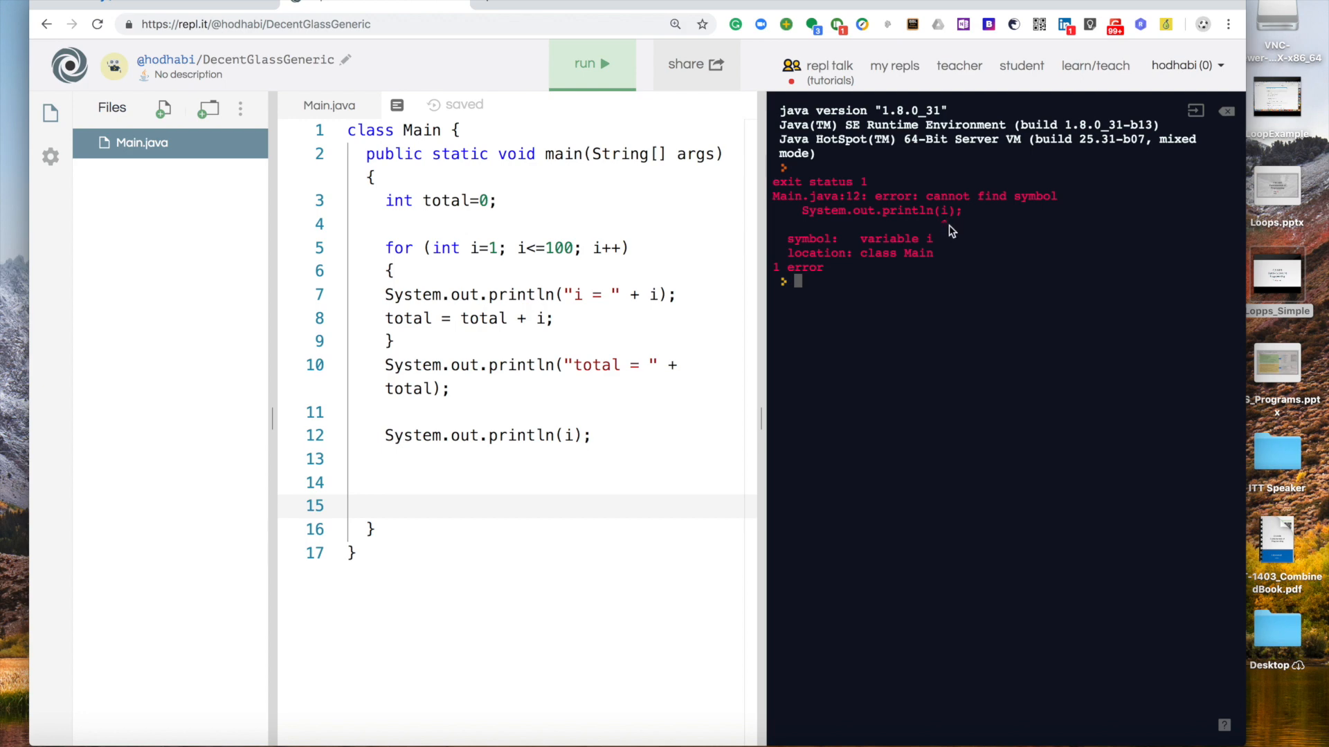